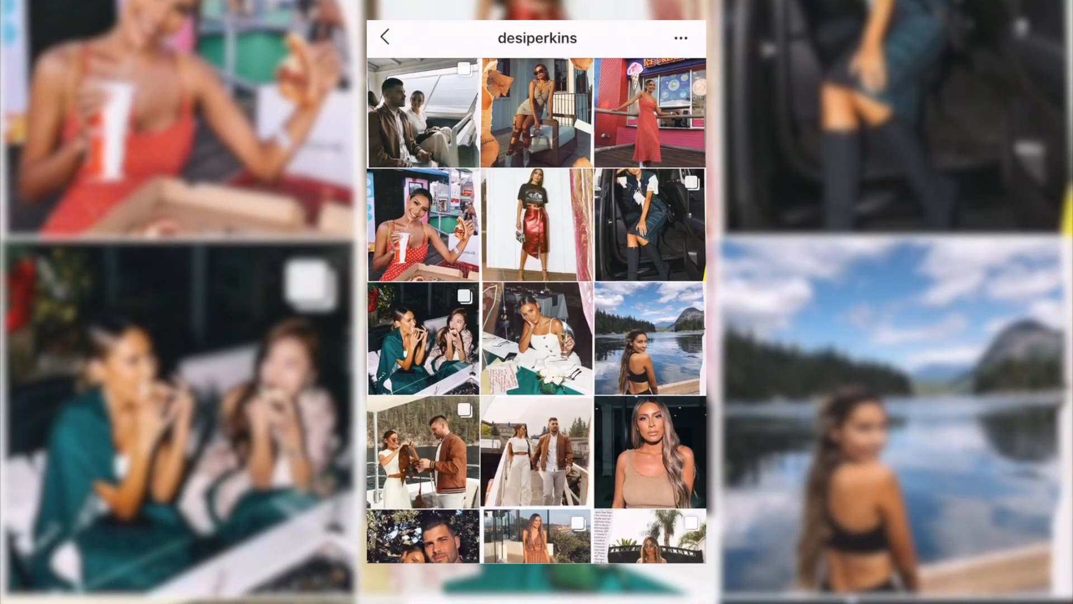
Switch from the example PSD to the 1000 × 1400 px Untitled-1 red-door photo document.
{"action": "left_click", "coordinate": [644, 347]}
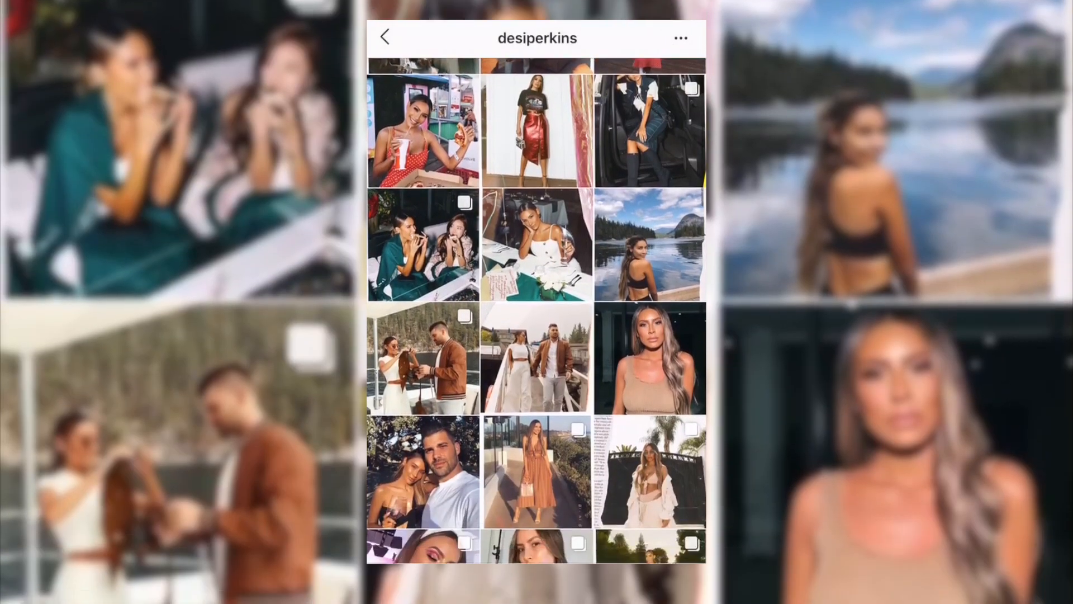
{"action": "scroll", "scroll_direction": "down", "scroll_amount": 3}
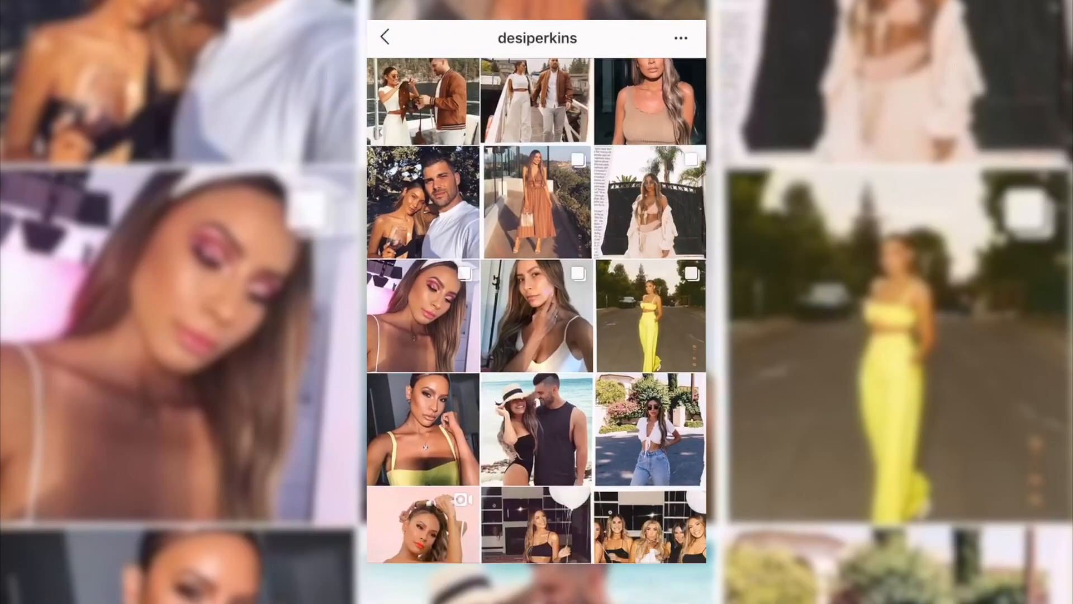
{"action": "scroll", "scroll_direction": "down", "scroll_amount": 3}
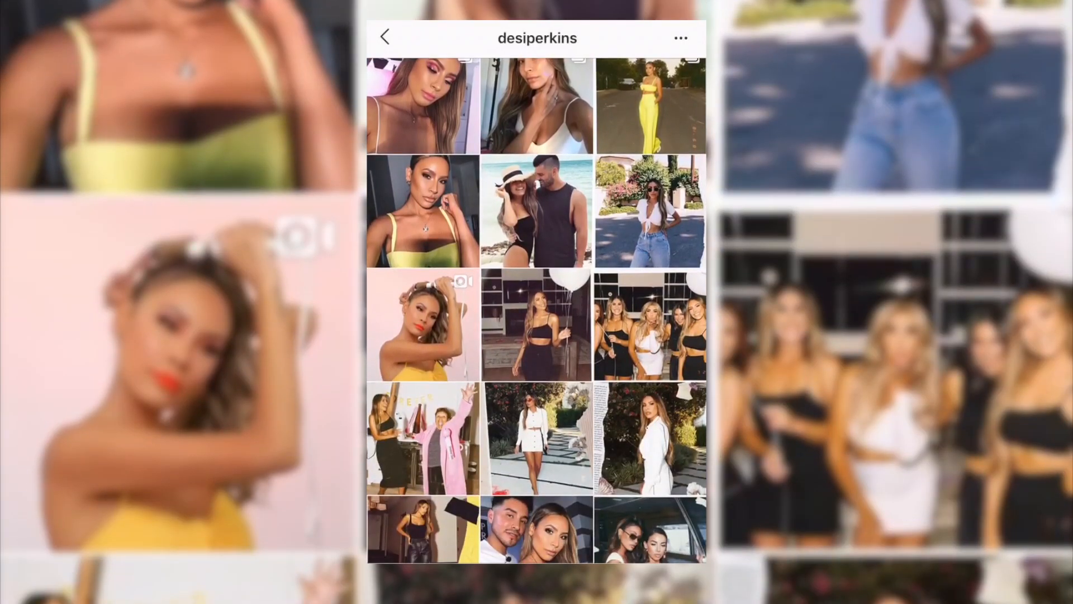
{"action": "left_click", "coordinate": [649, 442]}
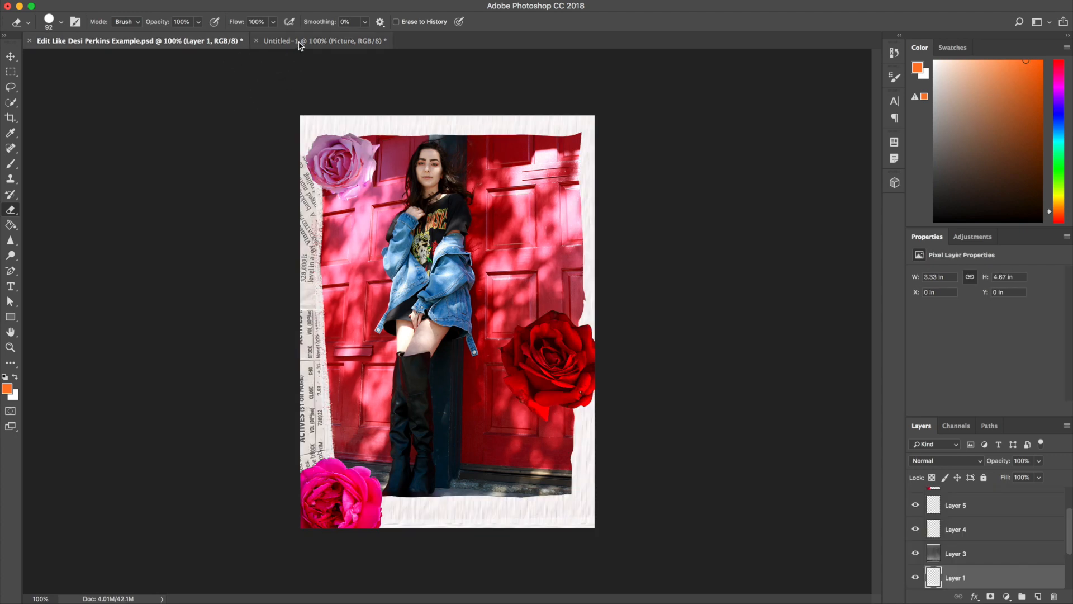
{"action": "left_click", "coordinate": [299, 41]}
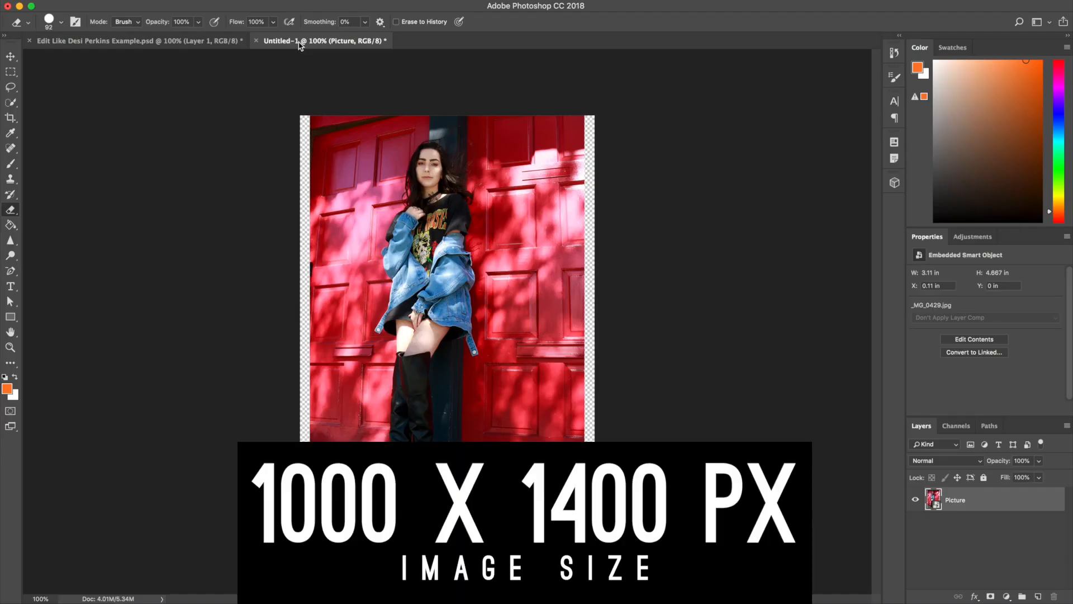
{"action": "mouse_move", "coordinate": [303, 49]}
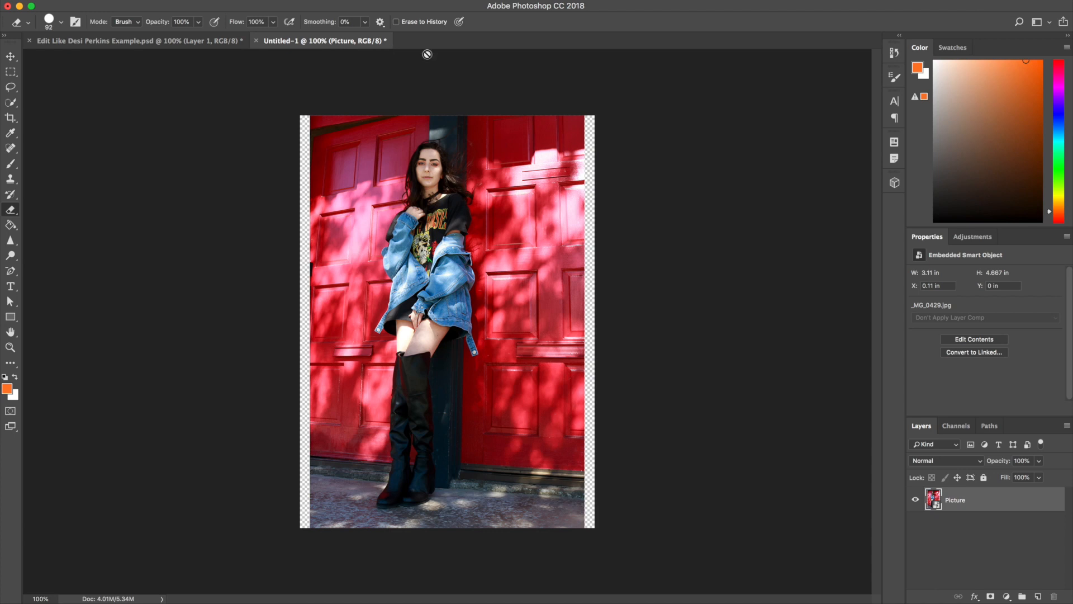
{"action": "mouse_move", "coordinate": [782, 151]}
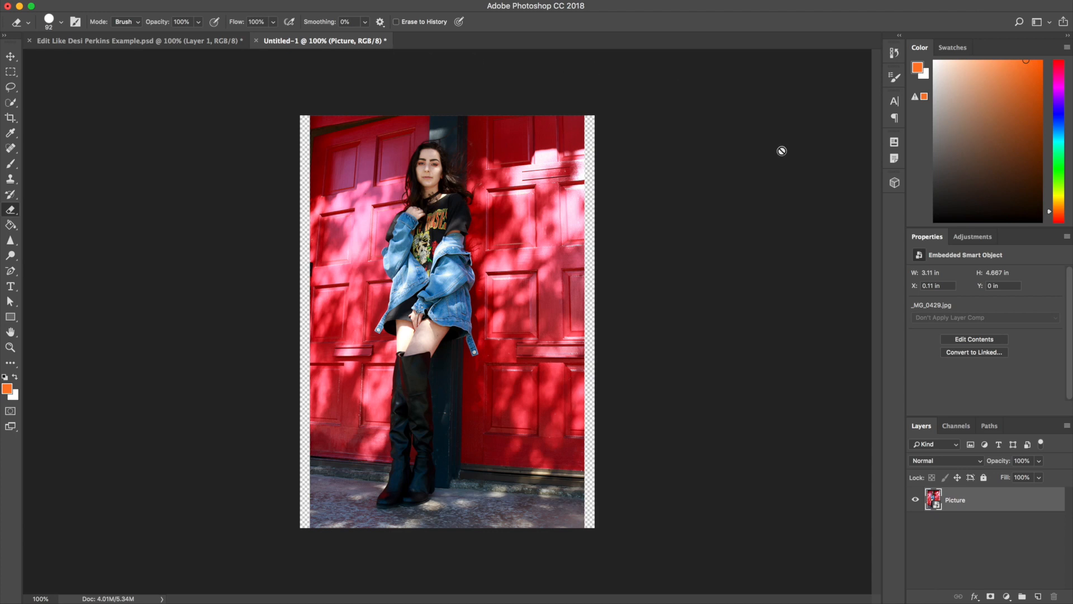
{"action": "mouse_move", "coordinate": [789, 148]}
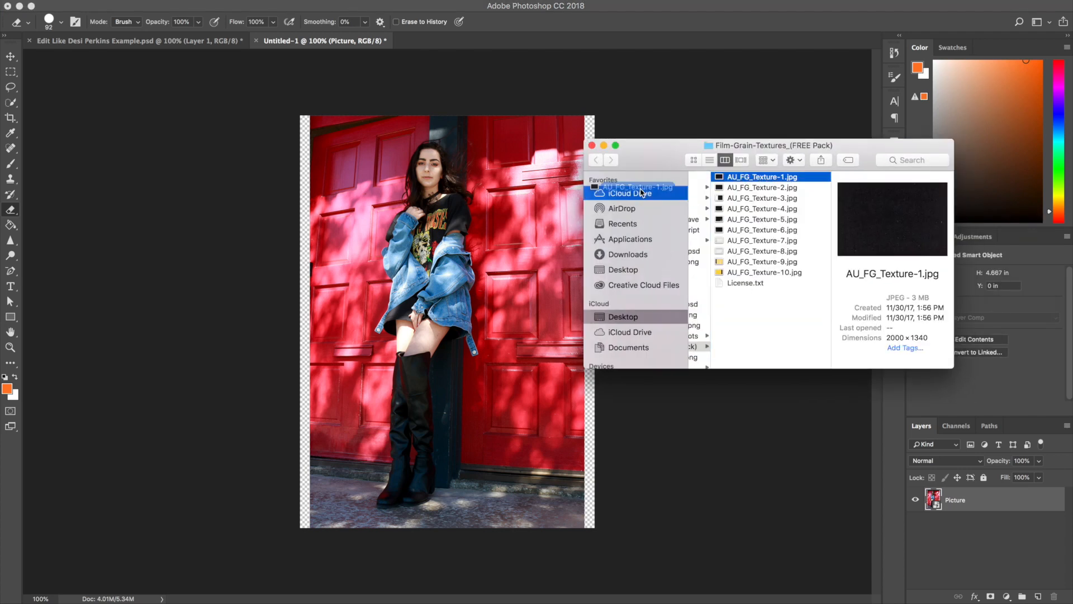
Place AU_FG_Texture-1.jpg and scale it up to cover the whole canvas.
{"action": "double_click", "coordinate": [762, 176]}
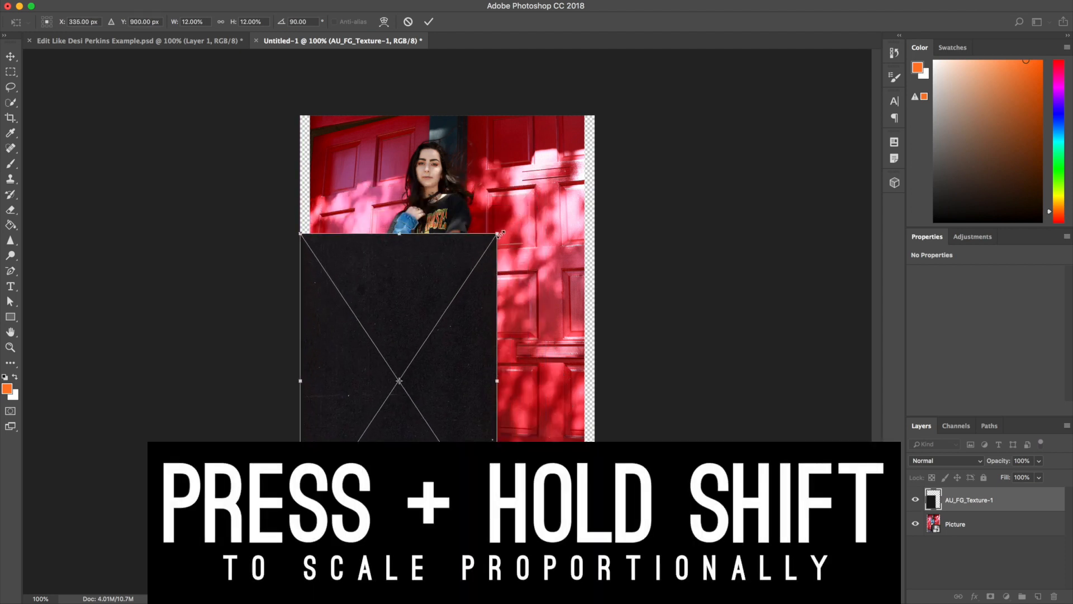
{"action": "left_click_drag", "start_coordinate": [499, 235], "coordinate": [597, 82]}
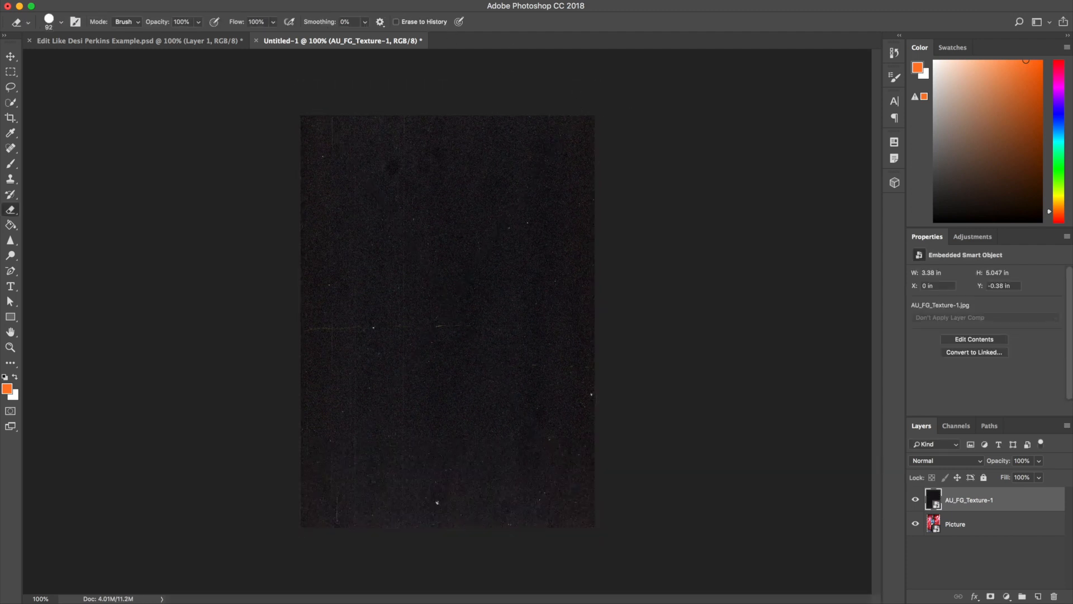
{"action": "left_click", "coordinate": [945, 461]}
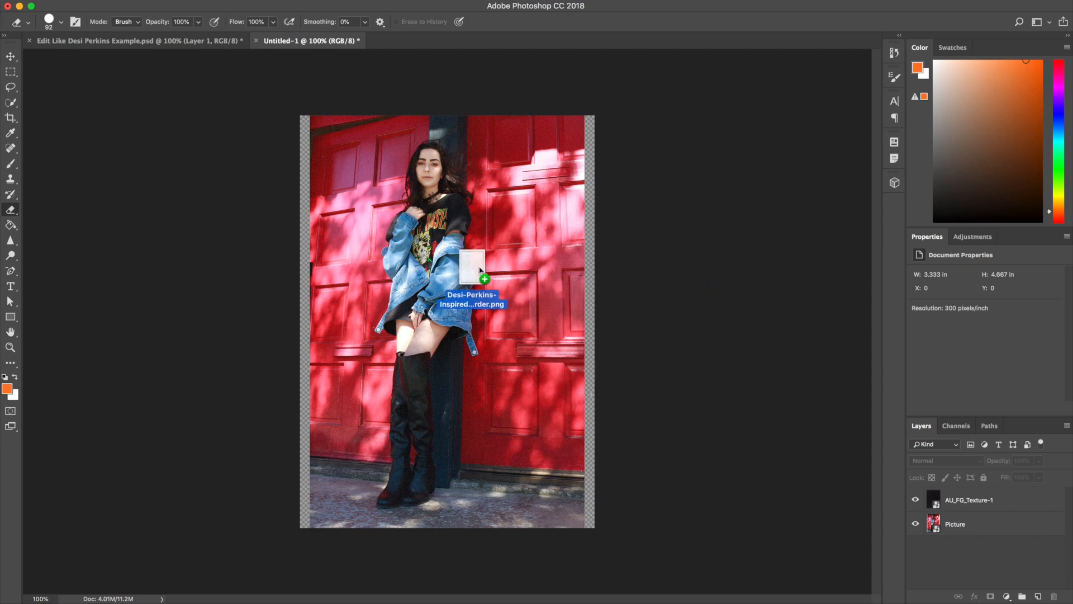
Place Desi-Perkins-Inspired-White-Border.png onto the canvas and commit it.
{"action": "left_click", "coordinate": [471, 270]}
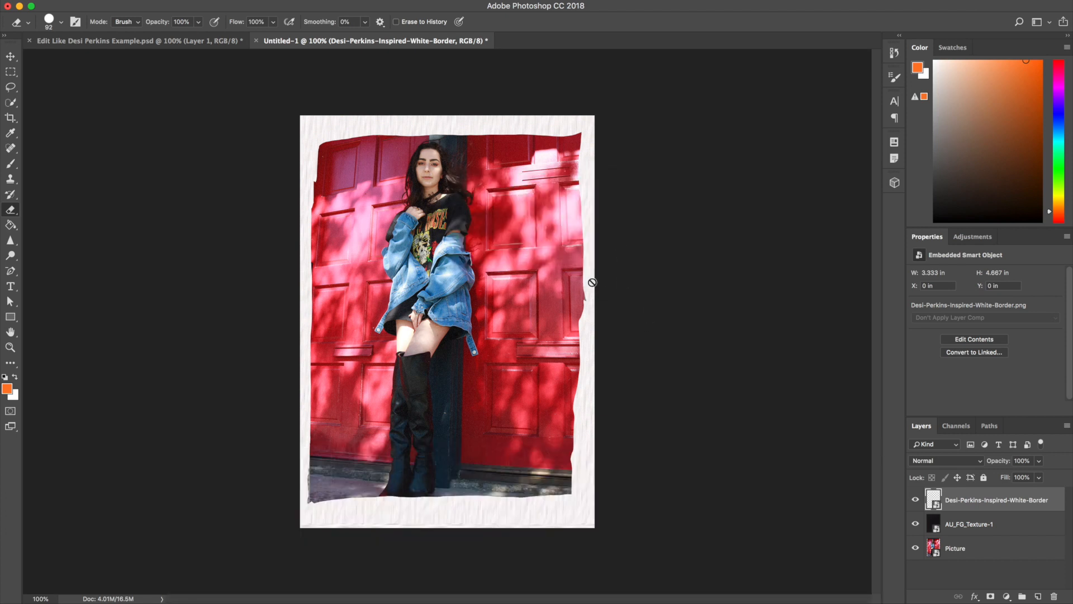
{"action": "left_click", "coordinate": [8, 58]}
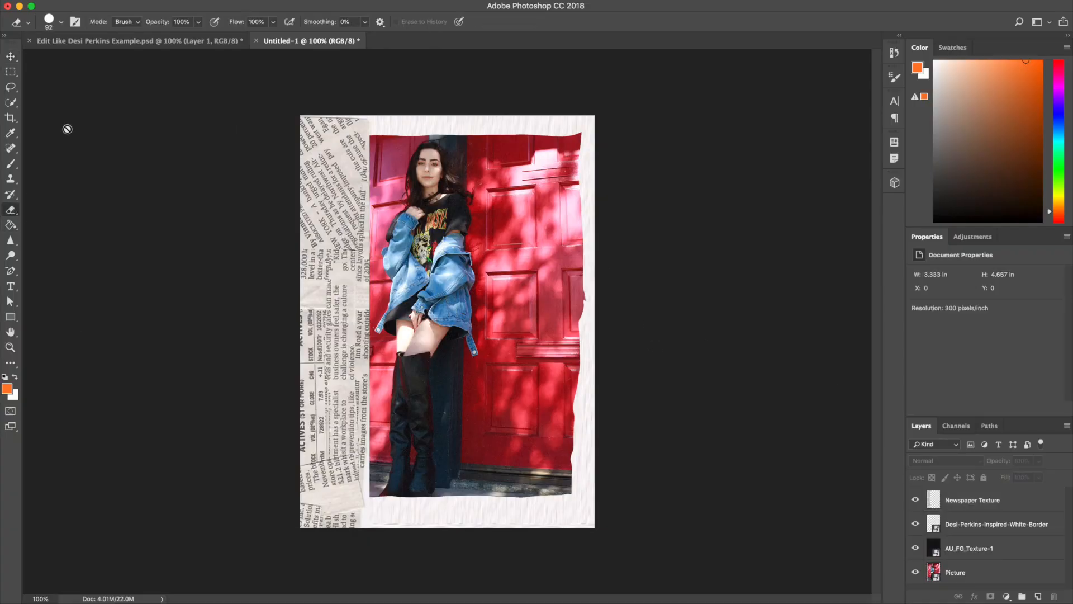
Pick a large SpoonGraphics Watercolour eraser brush and target the Newspaper Texture layer.
{"action": "left_click", "coordinate": [62, 21]}
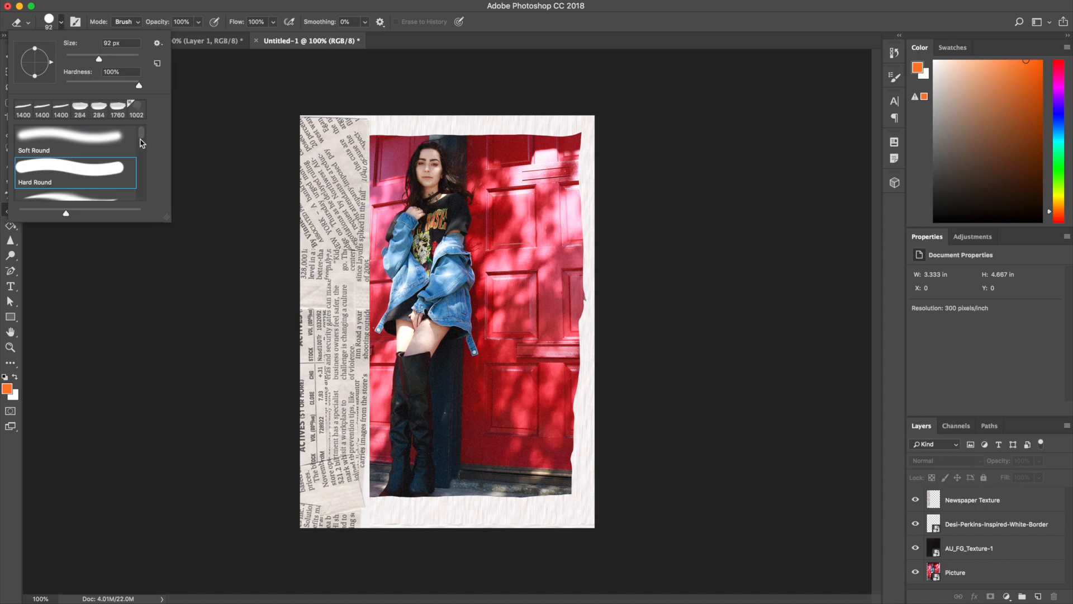
{"action": "scroll", "scroll_direction": "down", "scroll_amount": 3}
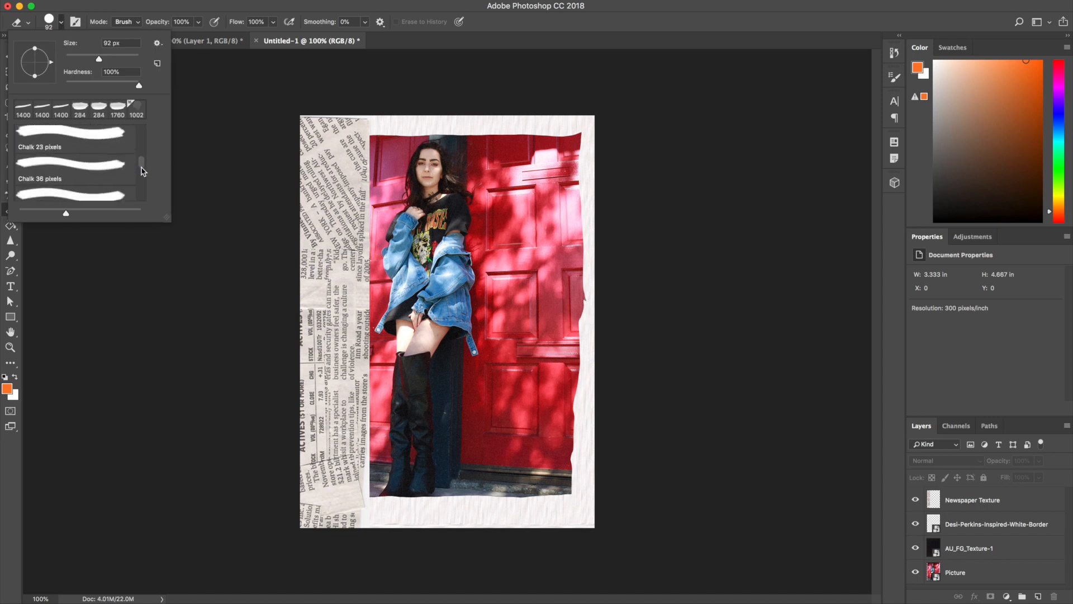
{"action": "scroll", "scroll_direction": "down", "scroll_amount": 3}
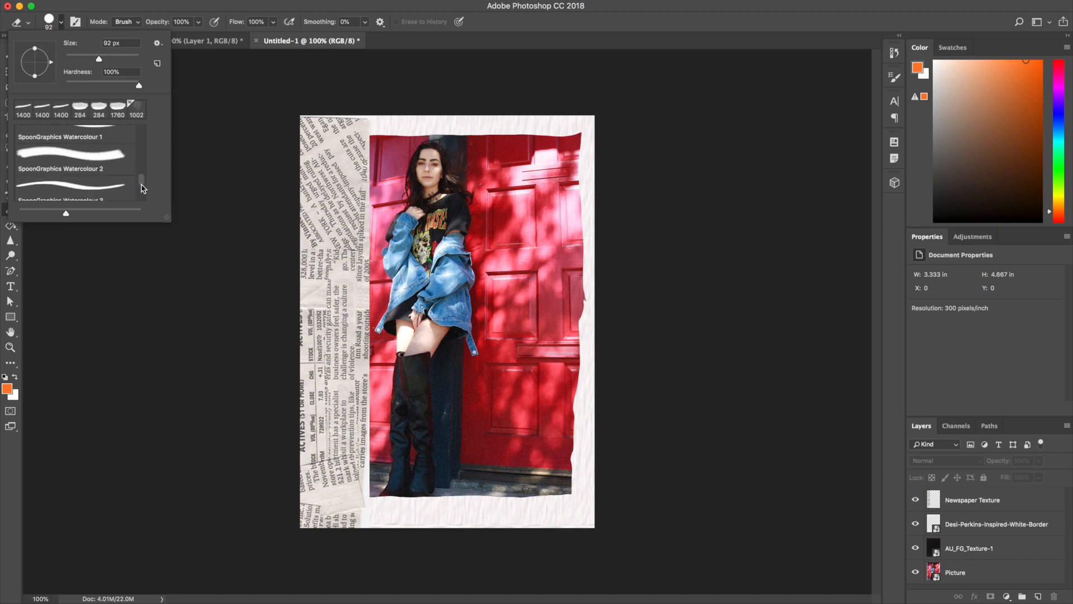
{"action": "scroll", "scroll_direction": "down", "scroll_amount": 3}
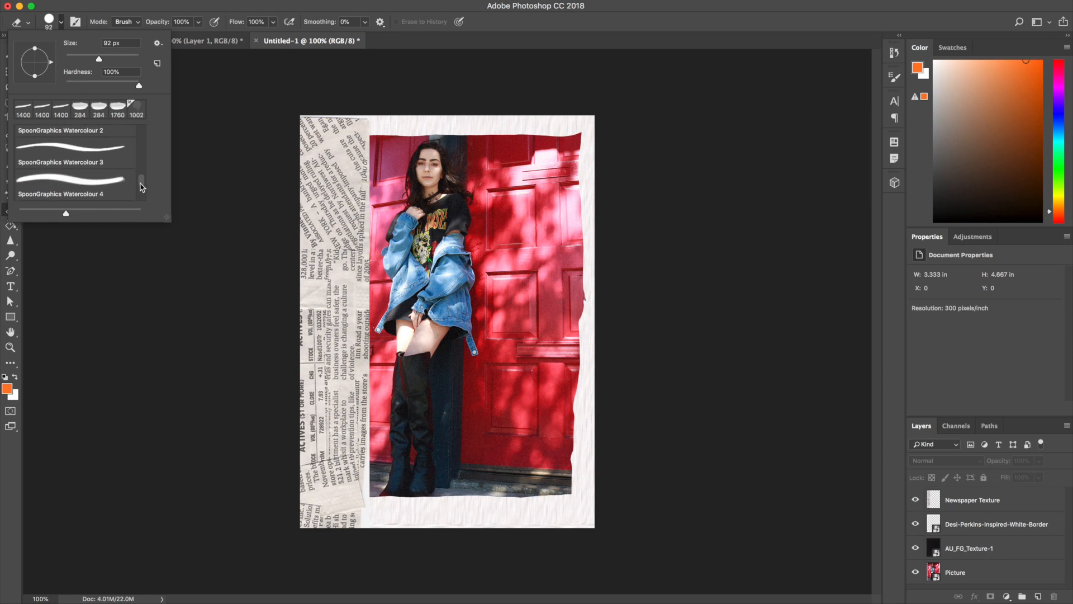
{"action": "scroll", "scroll_direction": "down", "scroll_amount": 3}
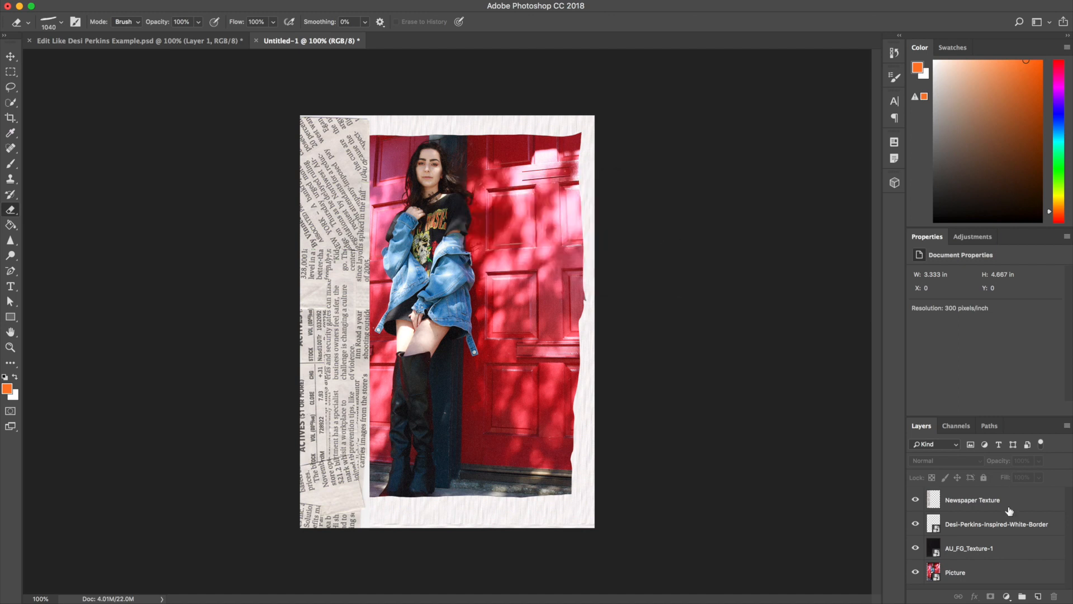
{"action": "left_click", "coordinate": [972, 499]}
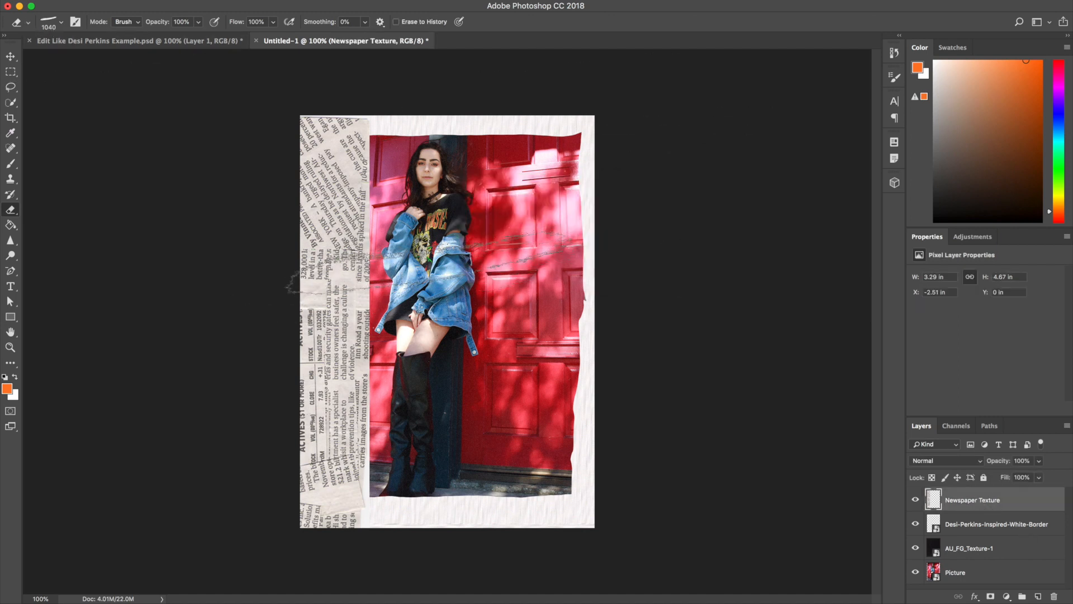
Erase the newspaper strip's inner edge with SpoonGraphics Watercolour 3 at 1760 px.
{"action": "left_click", "coordinate": [54, 21]}
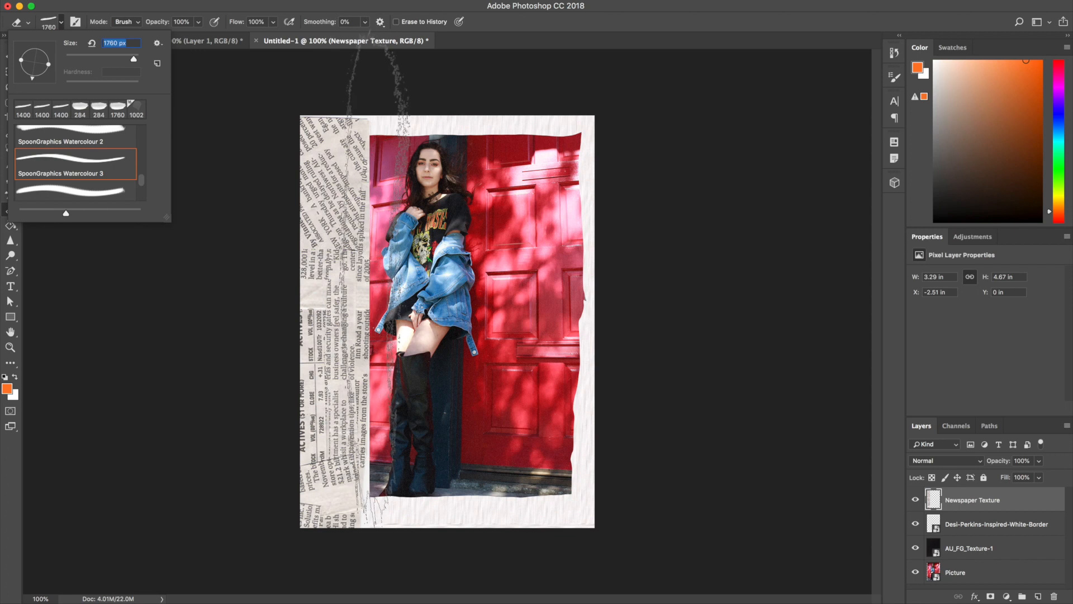
{"action": "left_click_drag", "start_coordinate": [373, 62], "coordinate": [381, 544]}
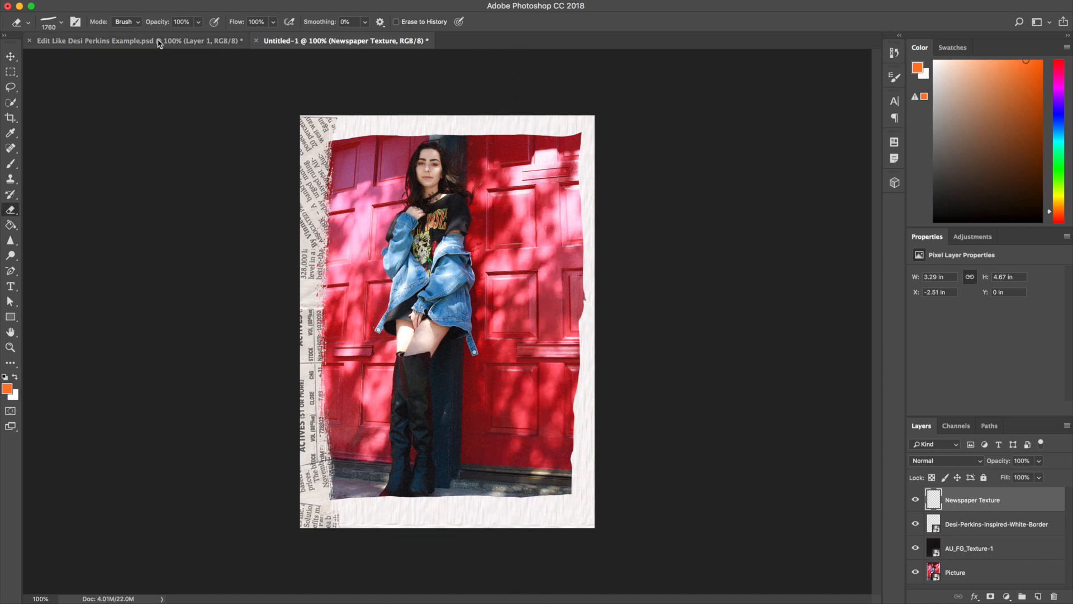
{"action": "left_click", "coordinate": [56, 21]}
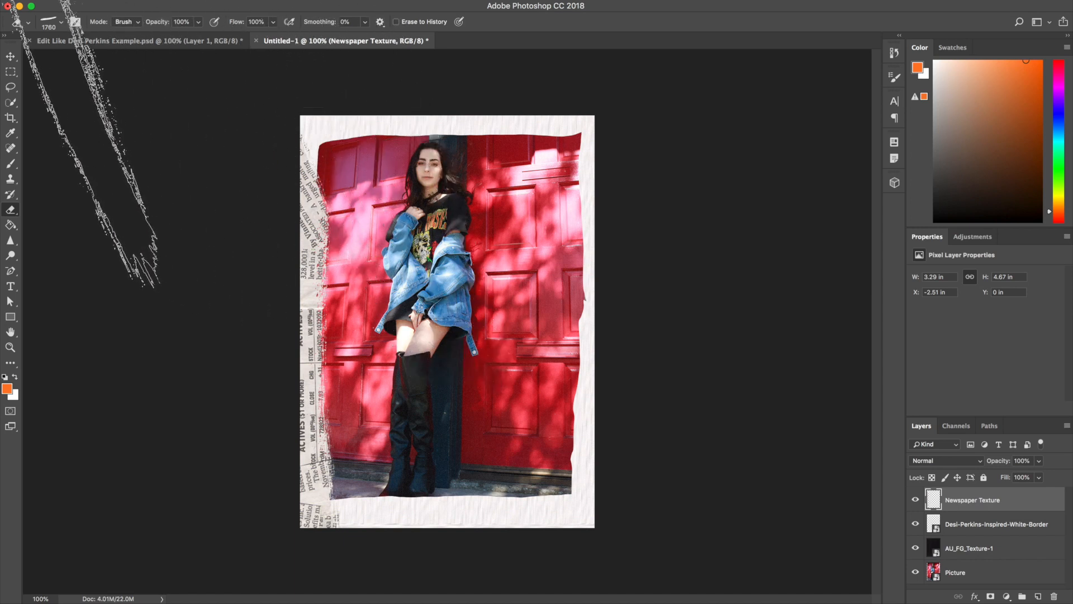
{"action": "left_click", "coordinate": [9, 58]}
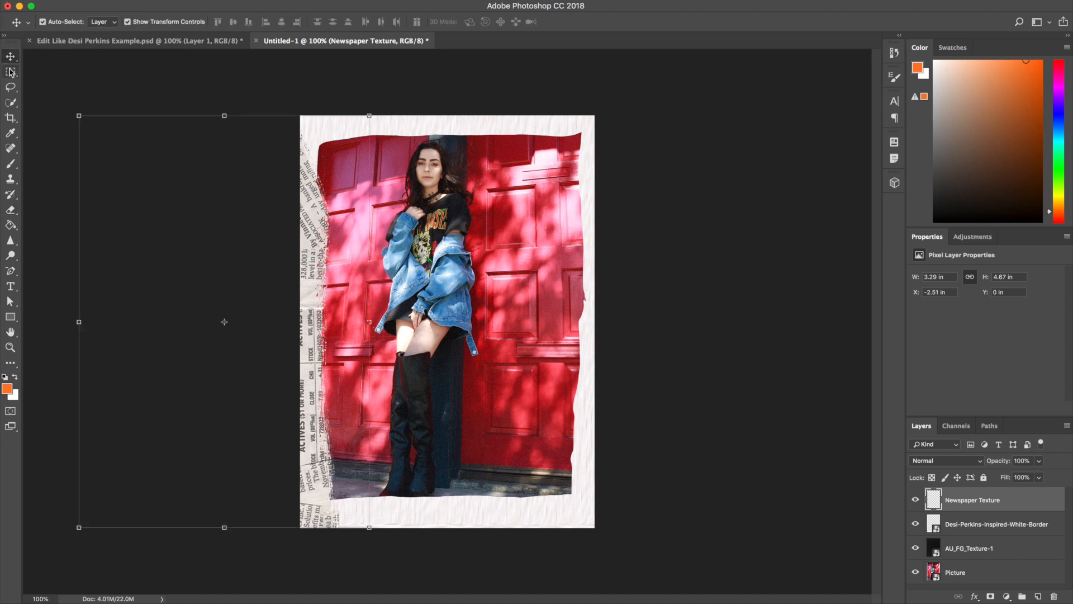
Duplicate the Newspaper Texture layer with Cmd+J.
{"action": "key", "text": "cmd+j"}
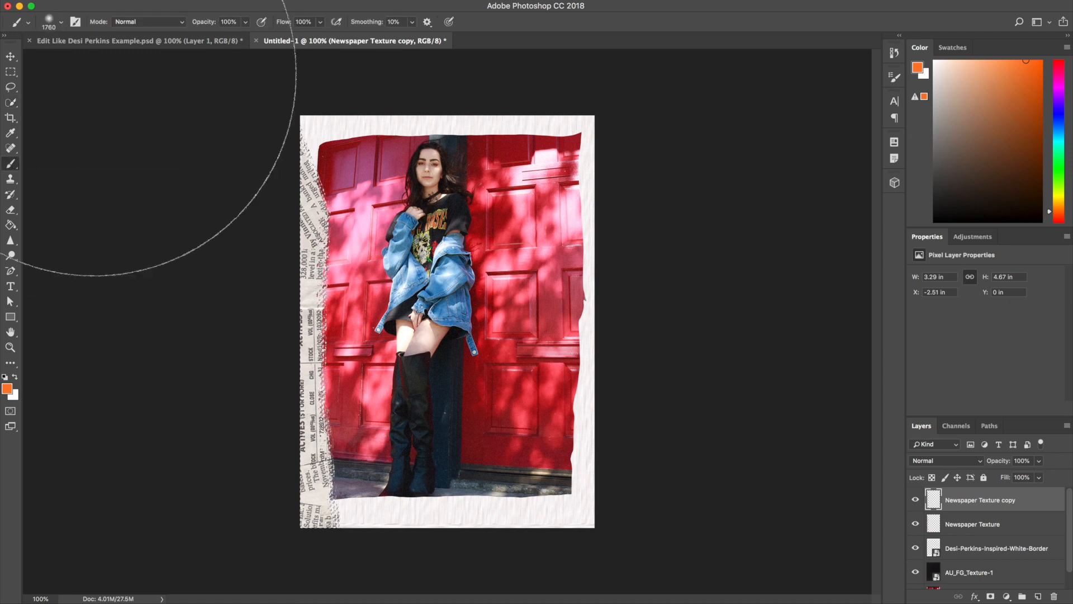
Paint a rotated SpoonGraphics Watercolour 3 white edge on the newspaper copy, then deselect.
{"action": "left_click", "coordinate": [58, 21]}
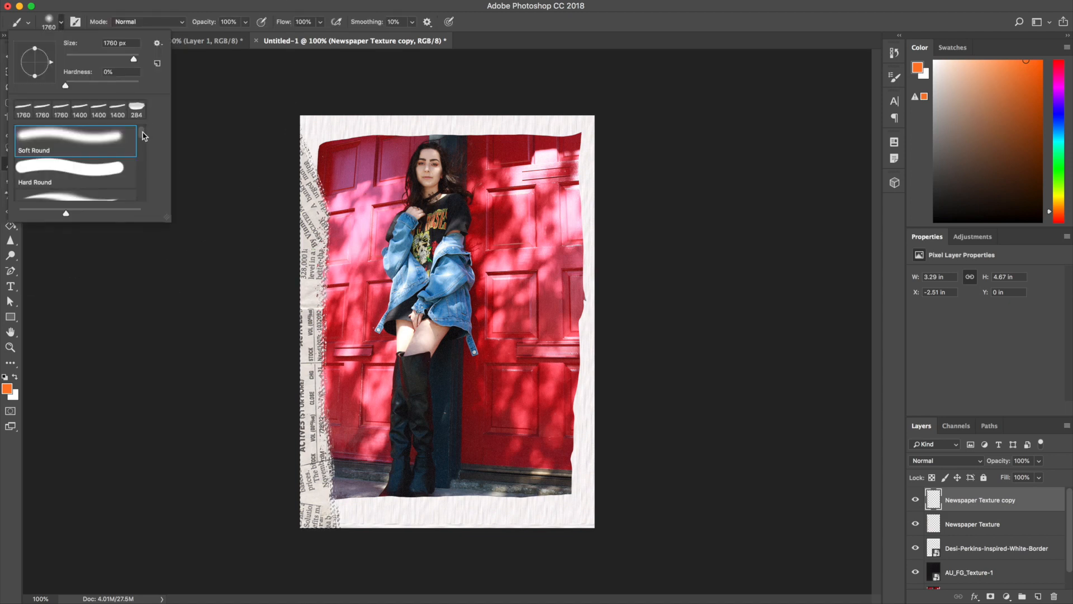
{"action": "scroll", "scroll_direction": "down", "scroll_amount": 3}
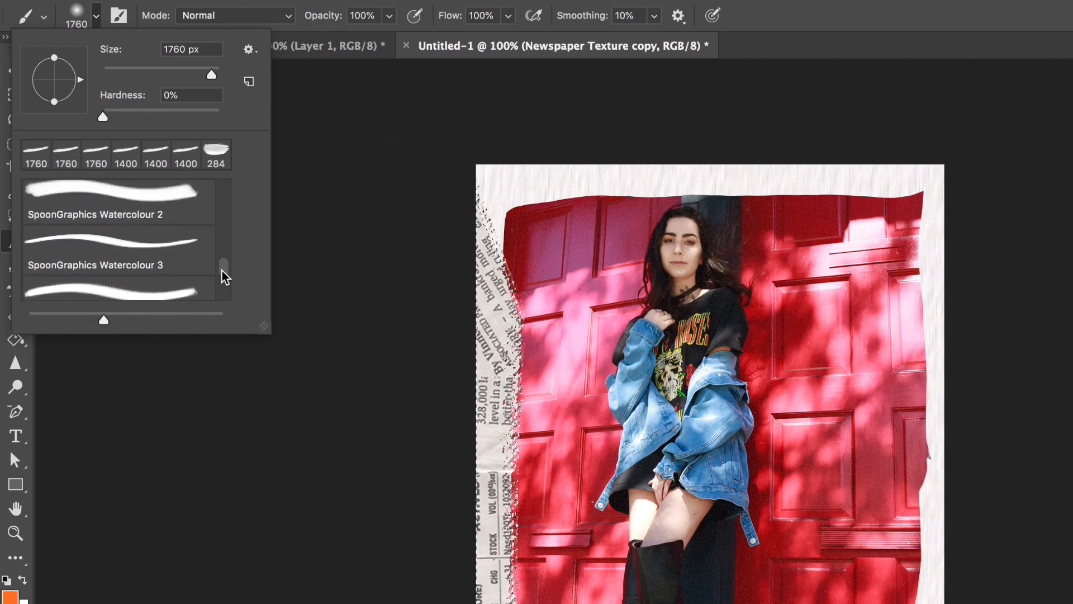
{"action": "left_click", "coordinate": [119, 251]}
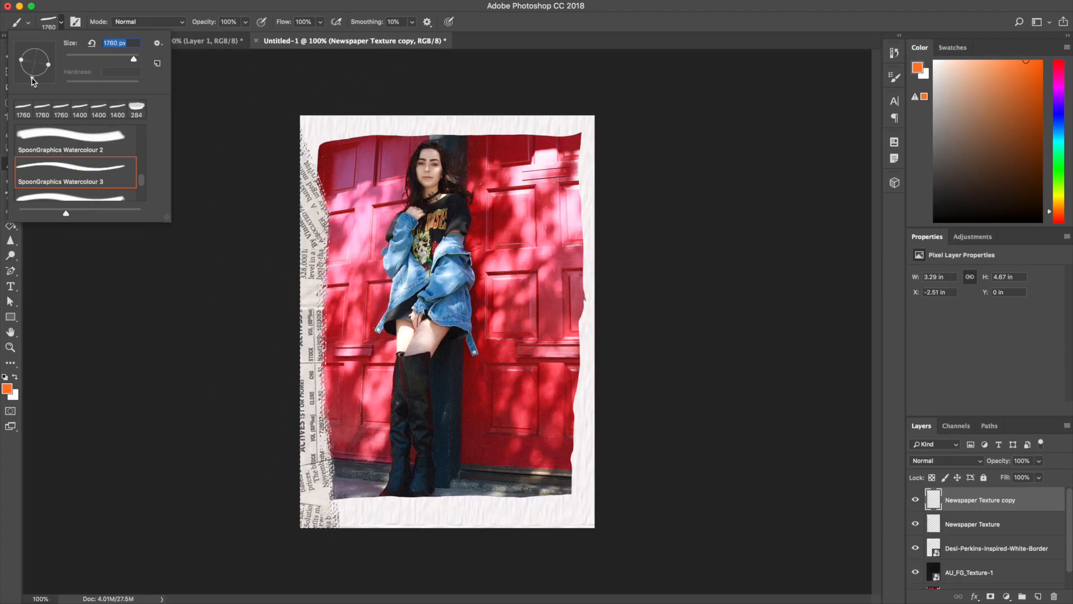
{"action": "left_click_drag", "start_coordinate": [342, 75], "coordinate": [342, 568]}
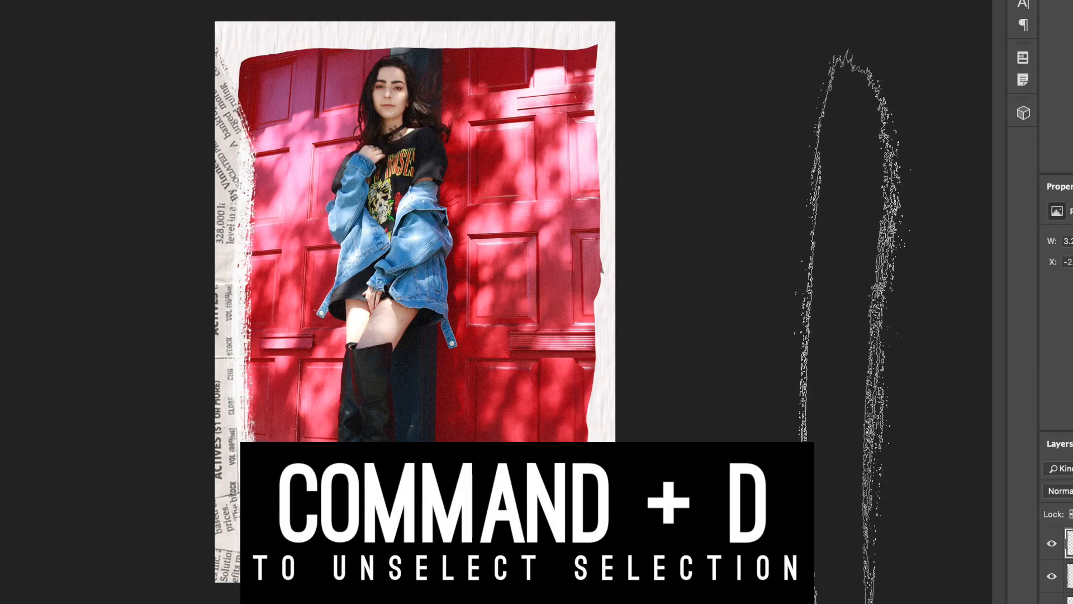
{"action": "key", "text": "cmd+d"}
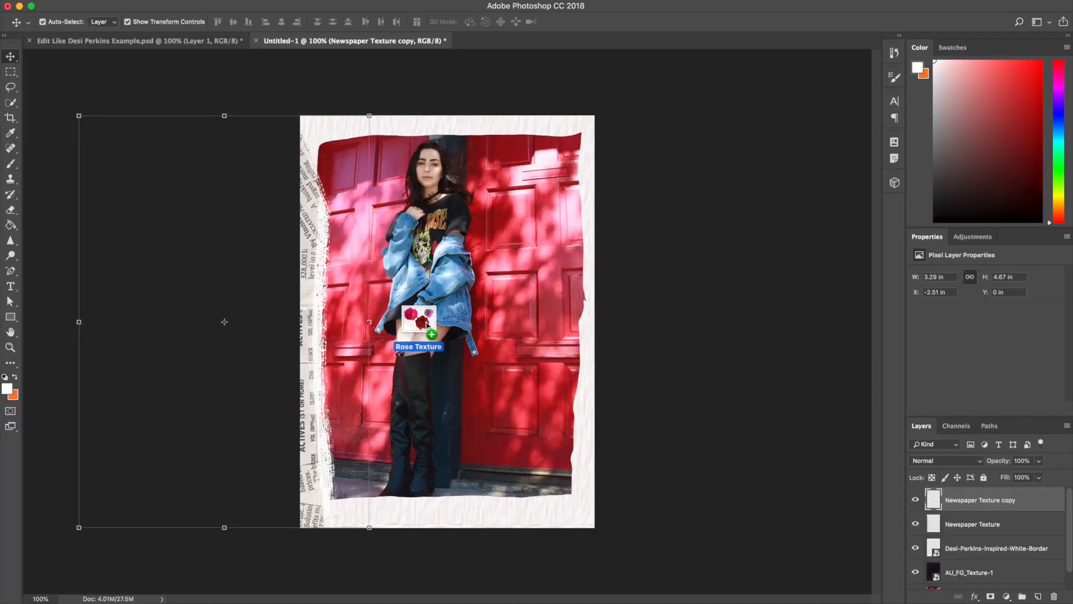
Place the rose cutouts and shrink the pink rose into the top-left corner.
{"action": "left_click", "coordinate": [419, 323]}
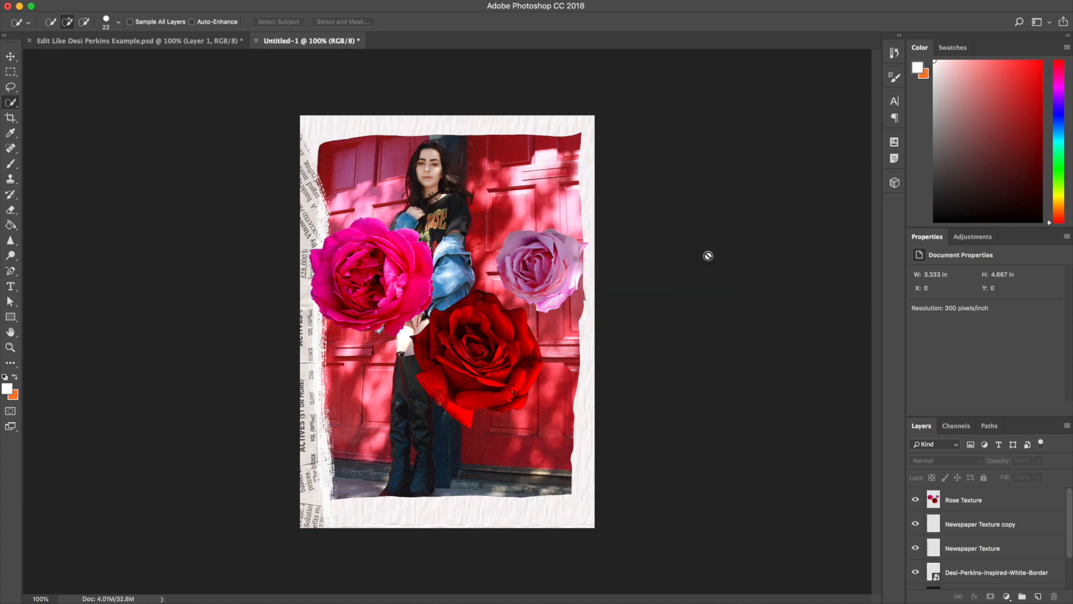
{"action": "left_click", "coordinate": [7, 56]}
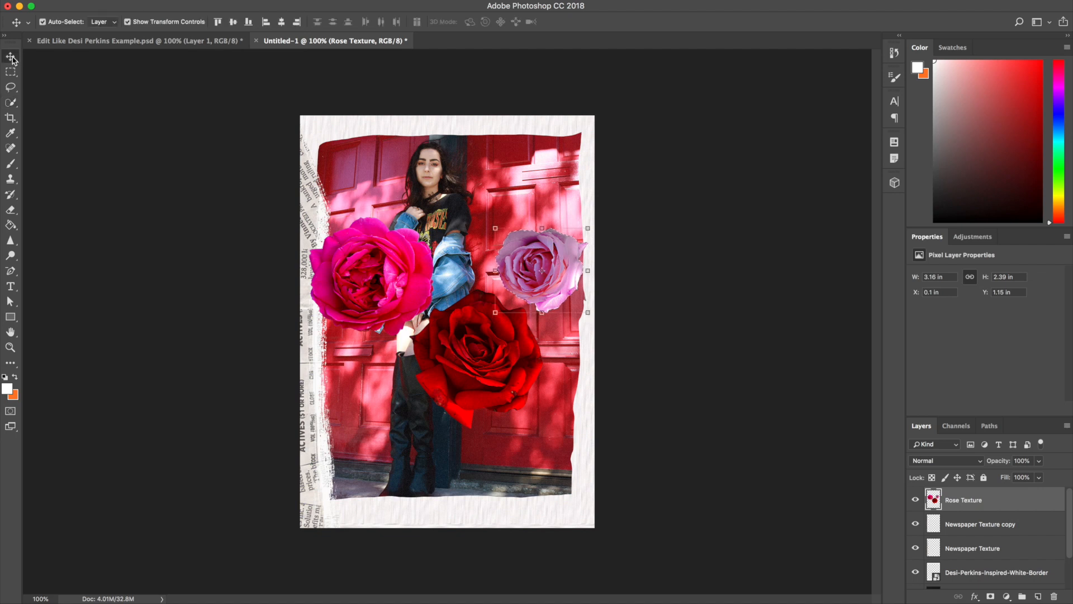
{"action": "left_click_drag", "start_coordinate": [537, 267], "coordinate": [369, 164]}
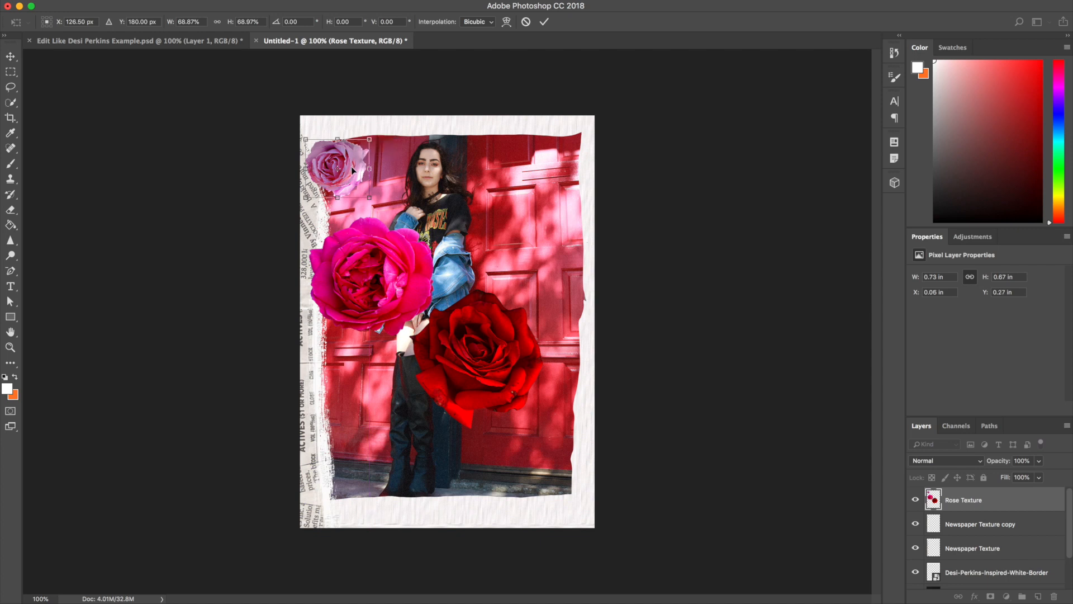
{"action": "left_click_drag", "start_coordinate": [335, 168], "coordinate": [335, 156]}
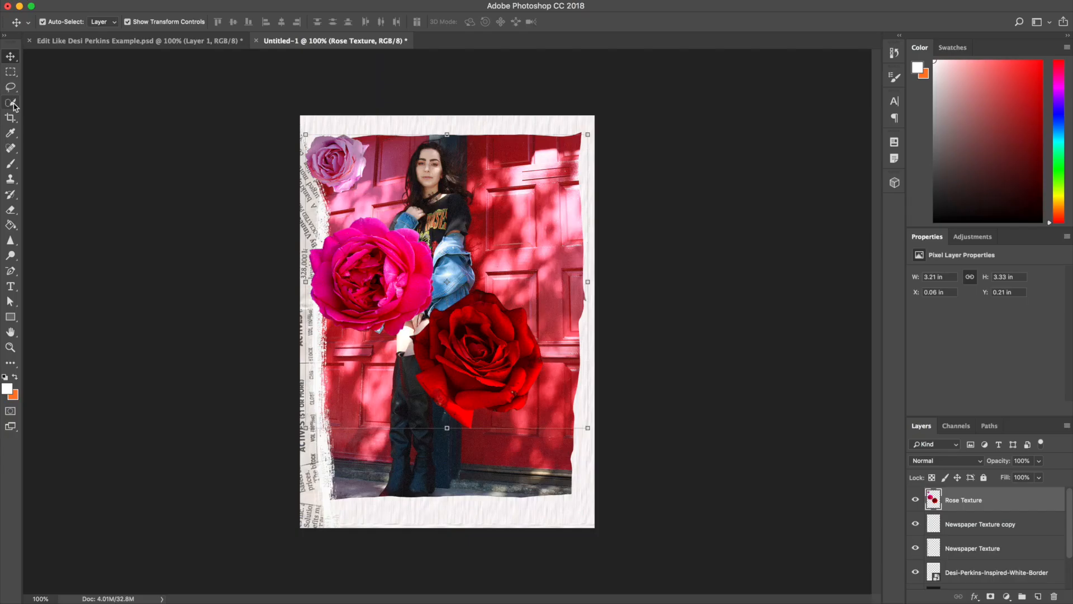
Quick-select the magenta rose and drag it into the bottom-left corner.
{"action": "left_click", "coordinate": [9, 103]}
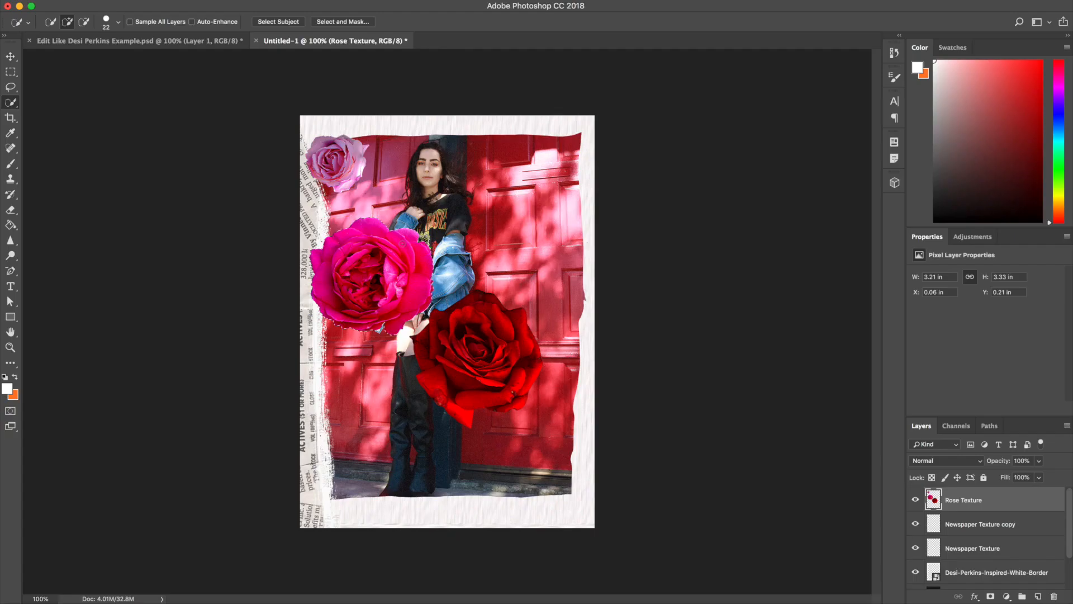
{"action": "left_click", "coordinate": [7, 57]}
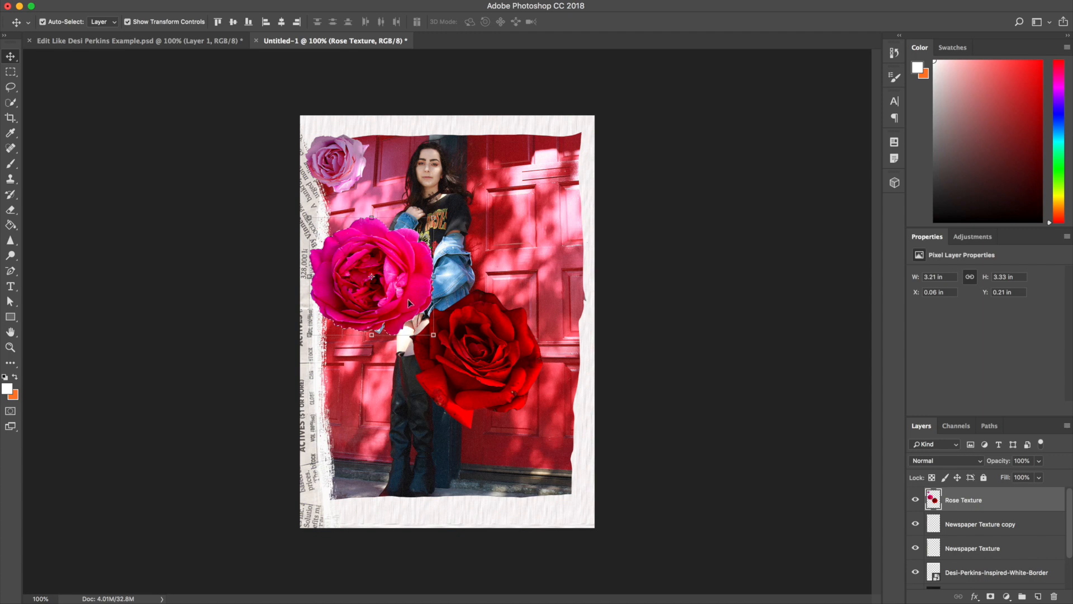
{"action": "left_click_drag", "start_coordinate": [404, 302], "coordinate": [380, 490]}
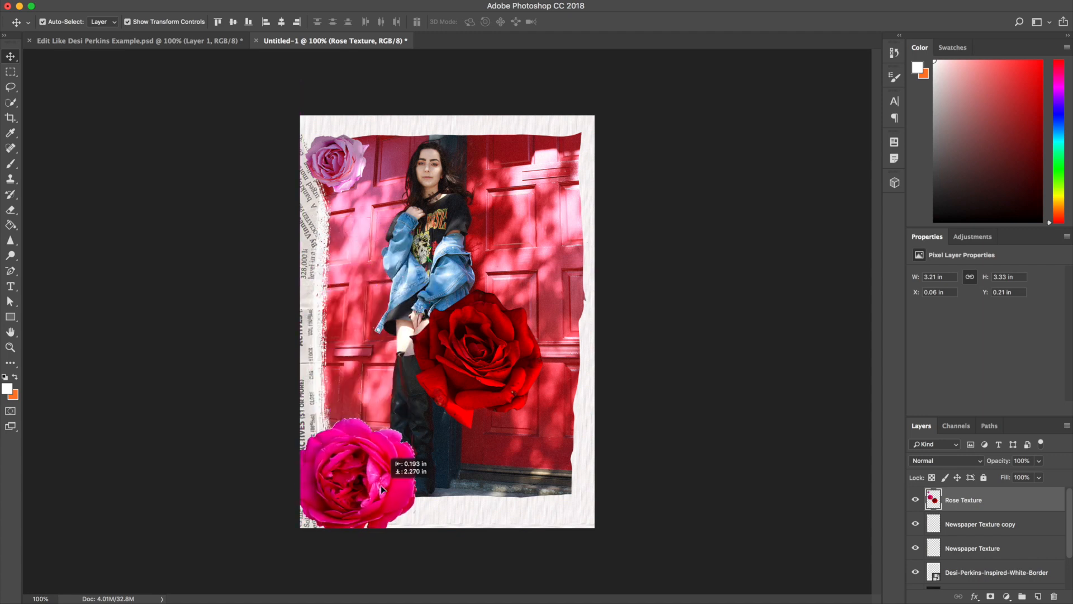
{"action": "left_click_drag", "start_coordinate": [380, 479], "coordinate": [376, 486]}
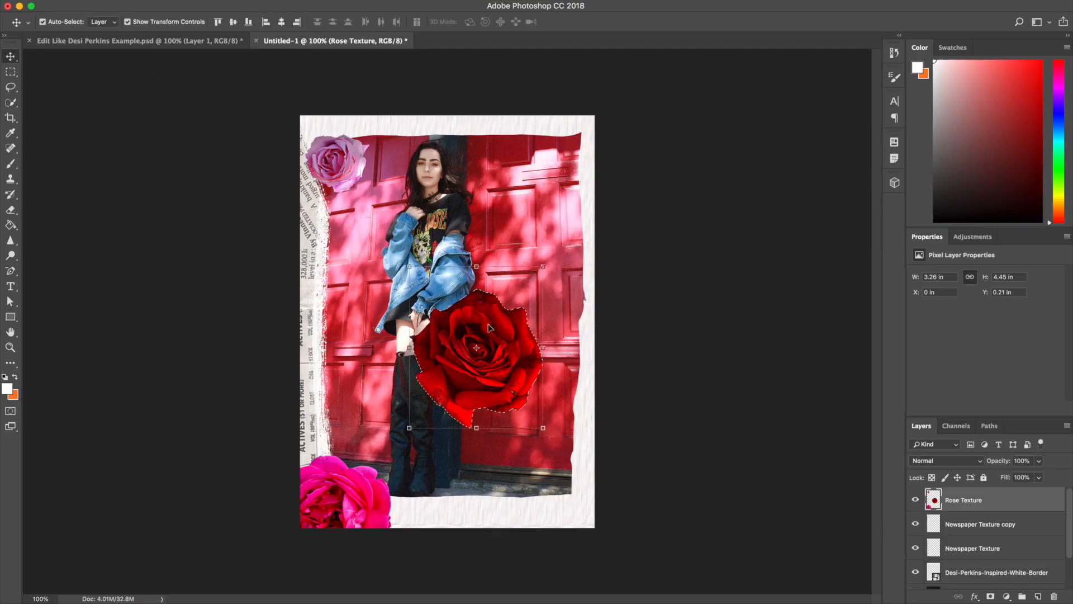
Drag the red rose against the right edge and clear the selection.
{"action": "left_click_drag", "start_coordinate": [476, 346], "coordinate": [548, 356]}
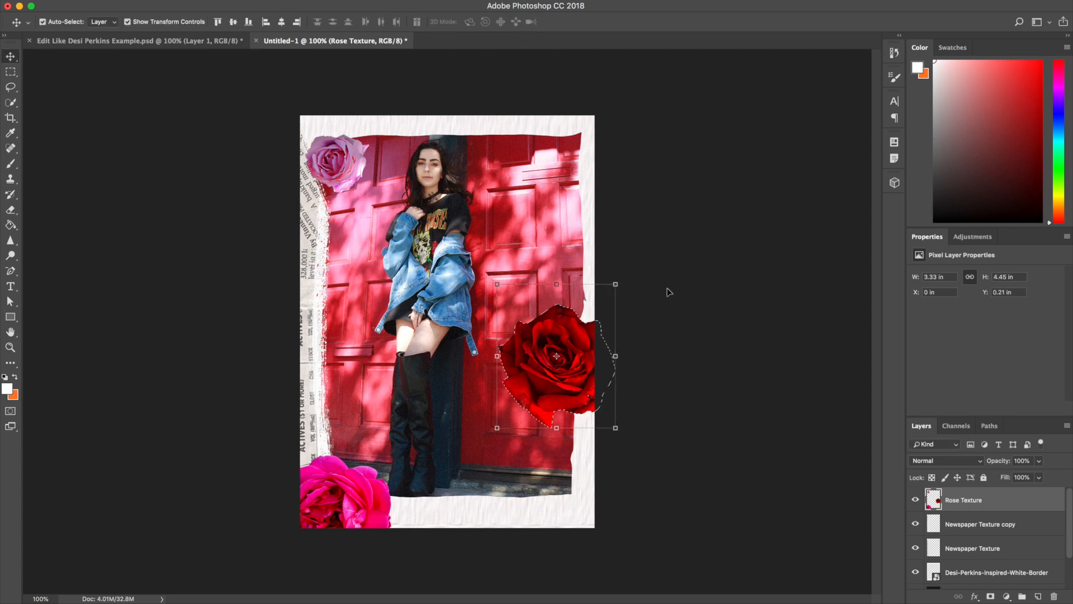
{"action": "key", "text": "Cmd+D"}
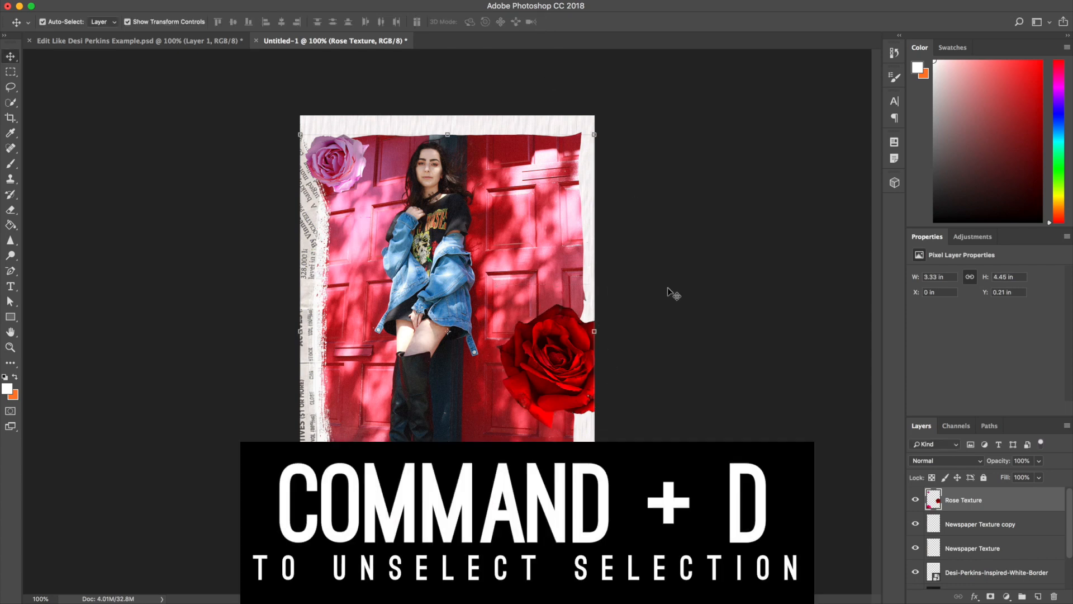
{"action": "key", "text": "cmd+d"}
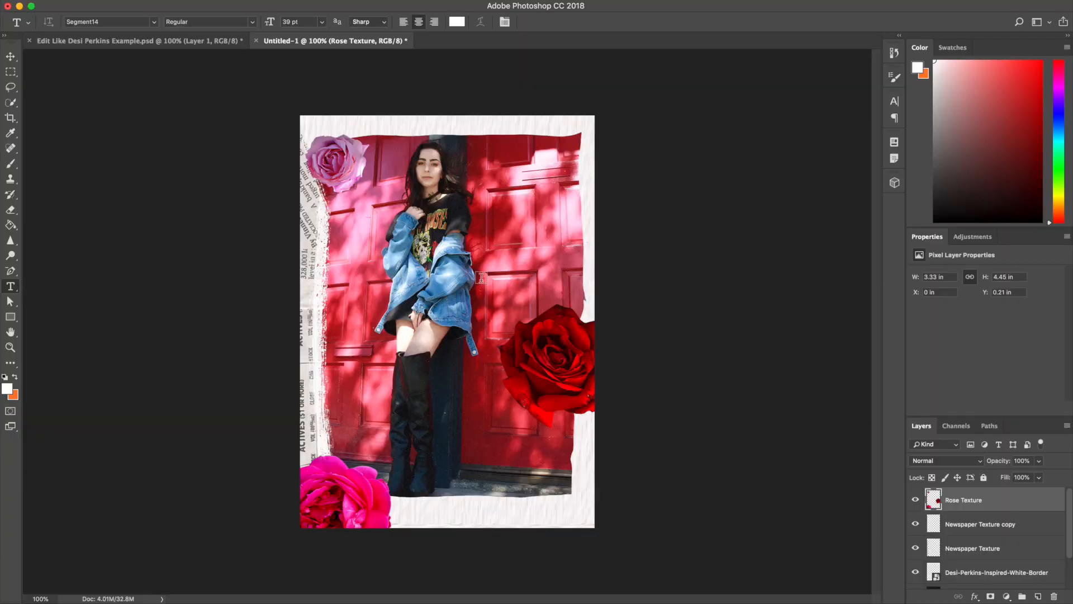
Start a date text layer reading '9' and set its colour to #ff7d27.
{"action": "left_click", "coordinate": [499, 280]}
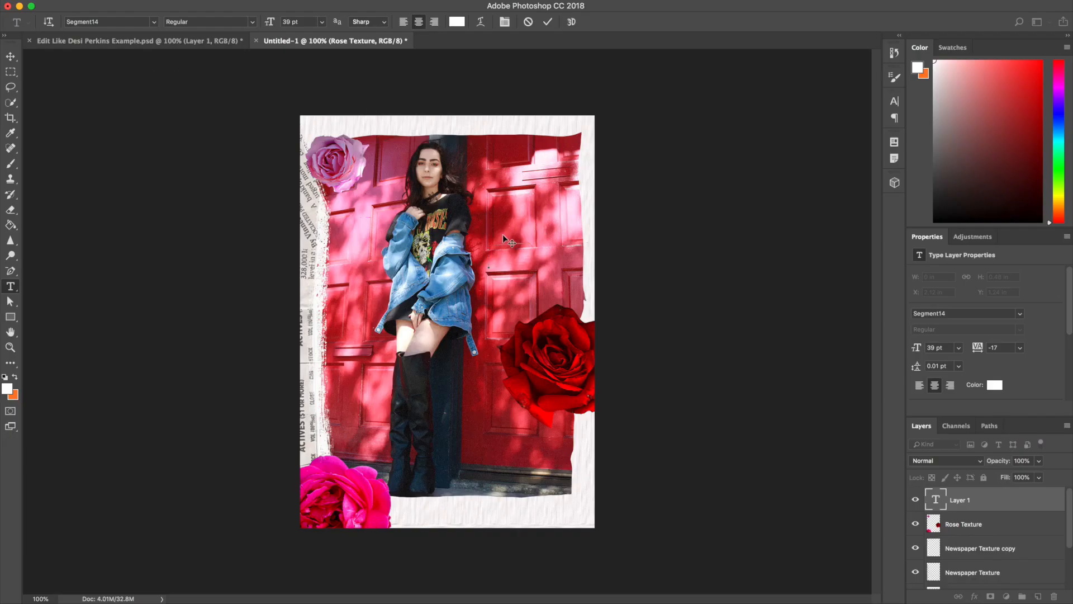
{"action": "type", "text": "9"}
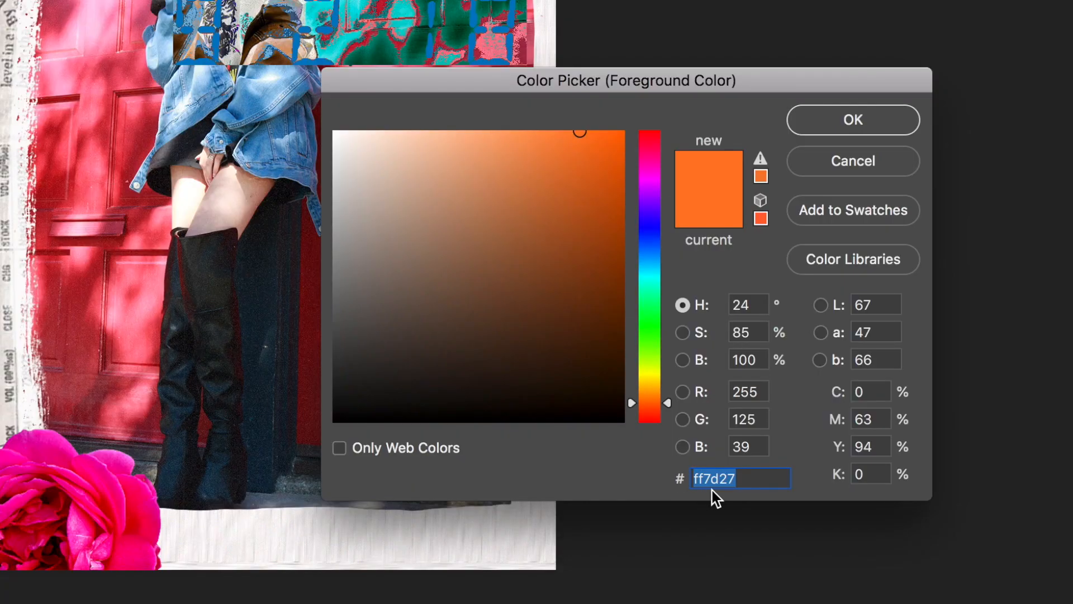
{"action": "mouse_move", "coordinate": [738, 510]}
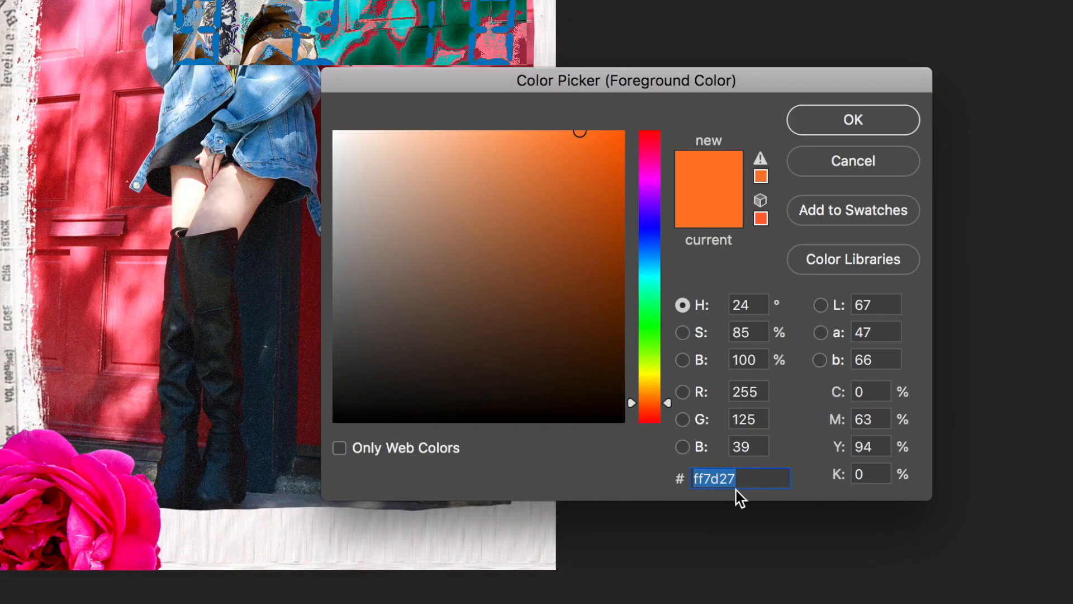
{"action": "left_click", "coordinate": [853, 119]}
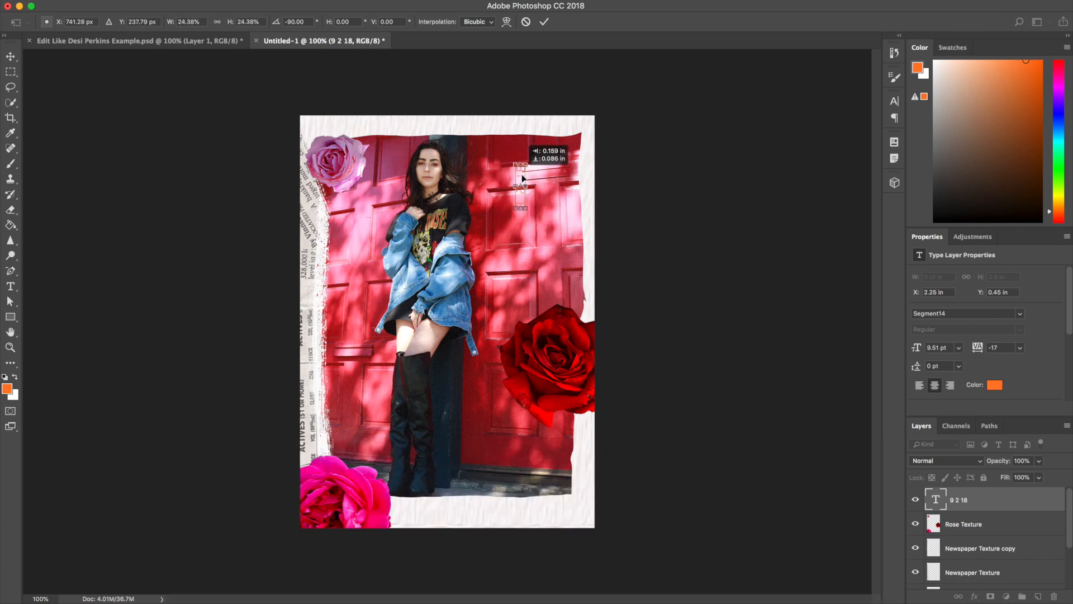
Move the rotated '9 2 18' date text to the lower right and commit it.
{"action": "left_click_drag", "start_coordinate": [522, 177], "coordinate": [559, 445]}
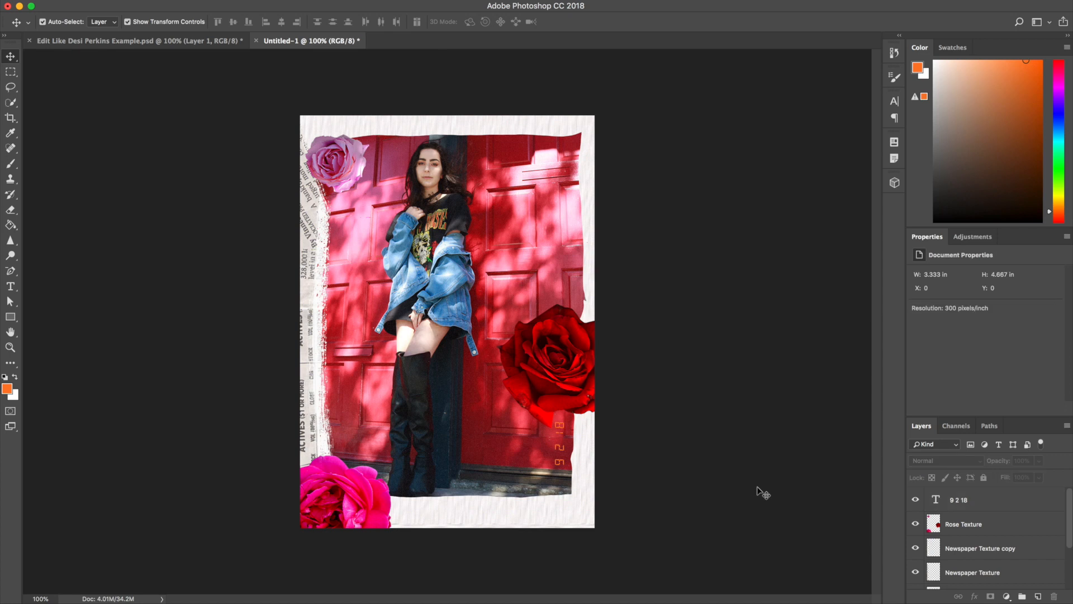
{"action": "left_click", "coordinate": [964, 499]}
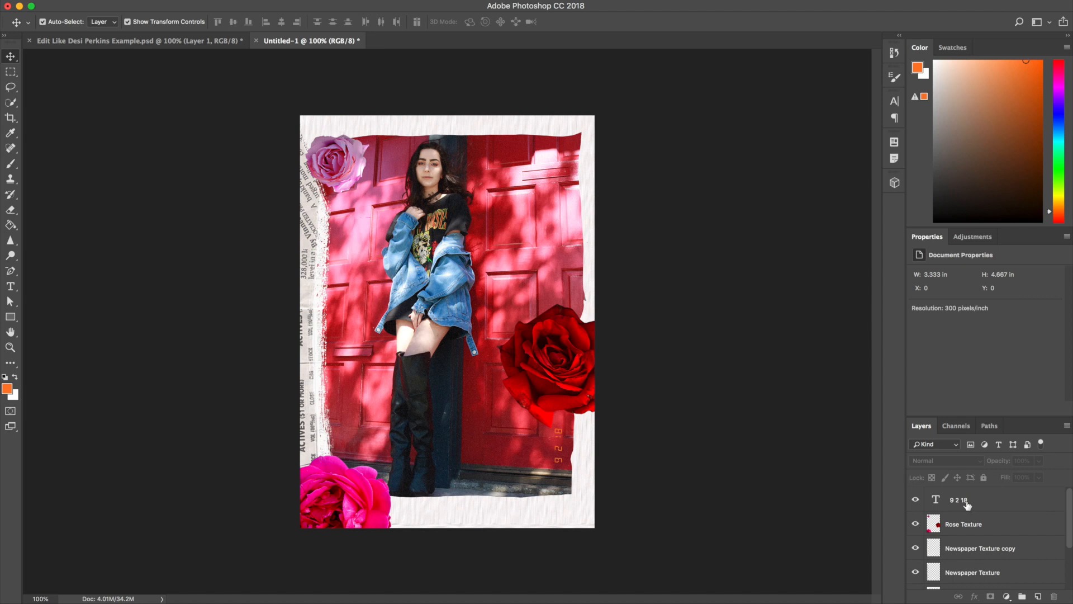
Add an outer glow to the '9 2 18' layer with light orange #ffac4b colour.
{"action": "left_click", "coordinate": [962, 500]}
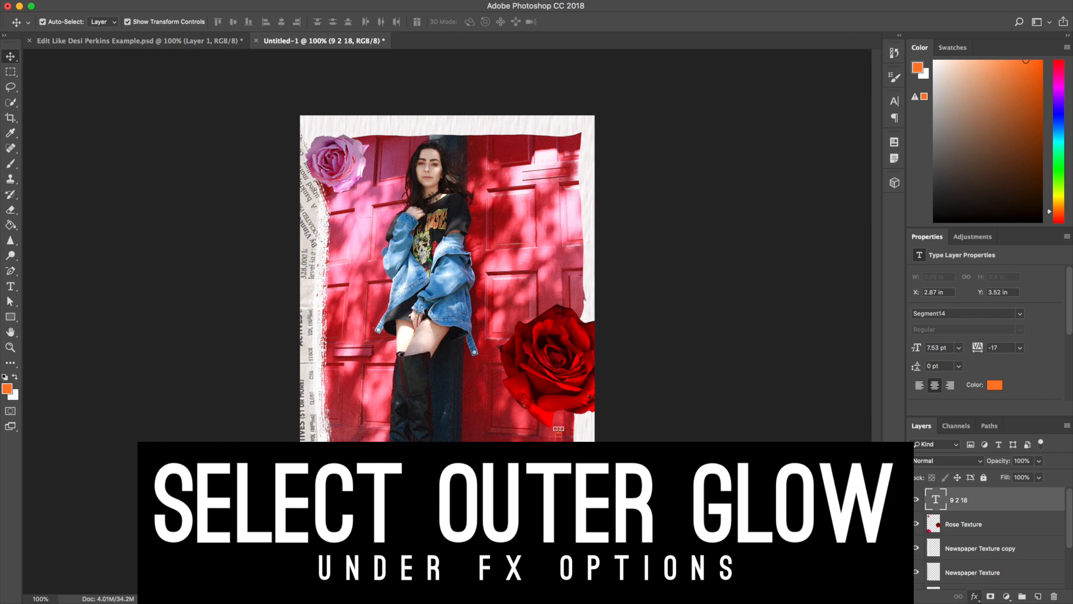
{"action": "left_click", "coordinate": [509, 331]}
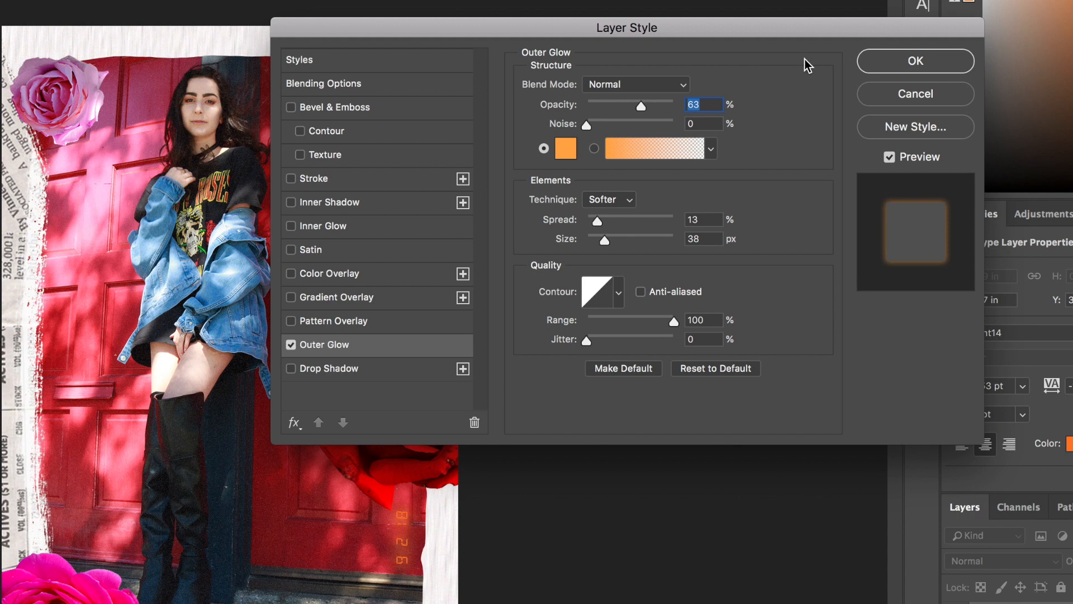
{"action": "mouse_move", "coordinate": [770, 73]}
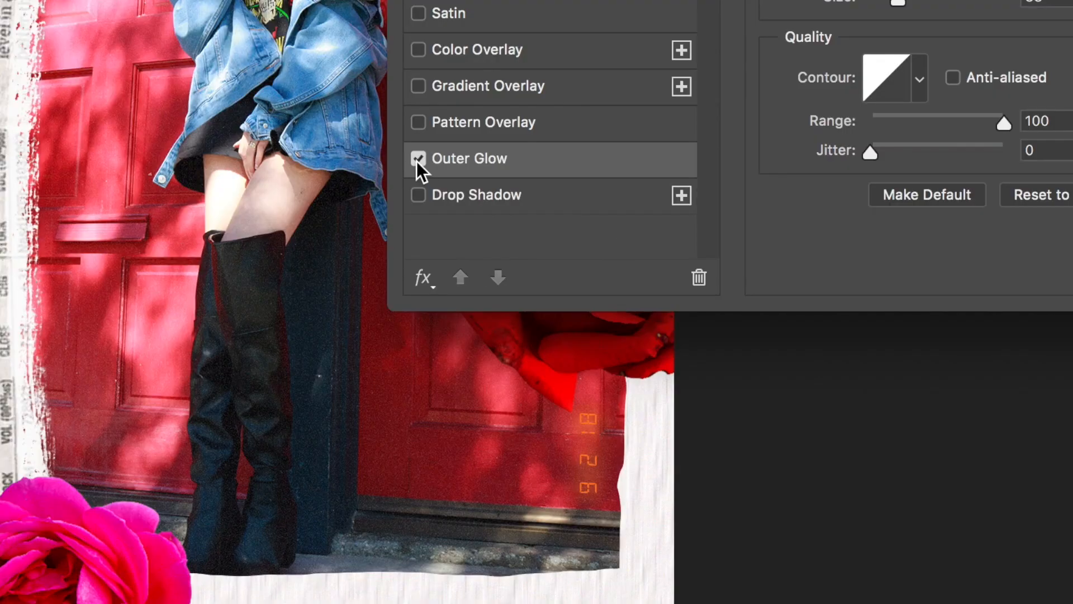
{"action": "left_click", "coordinate": [419, 158]}
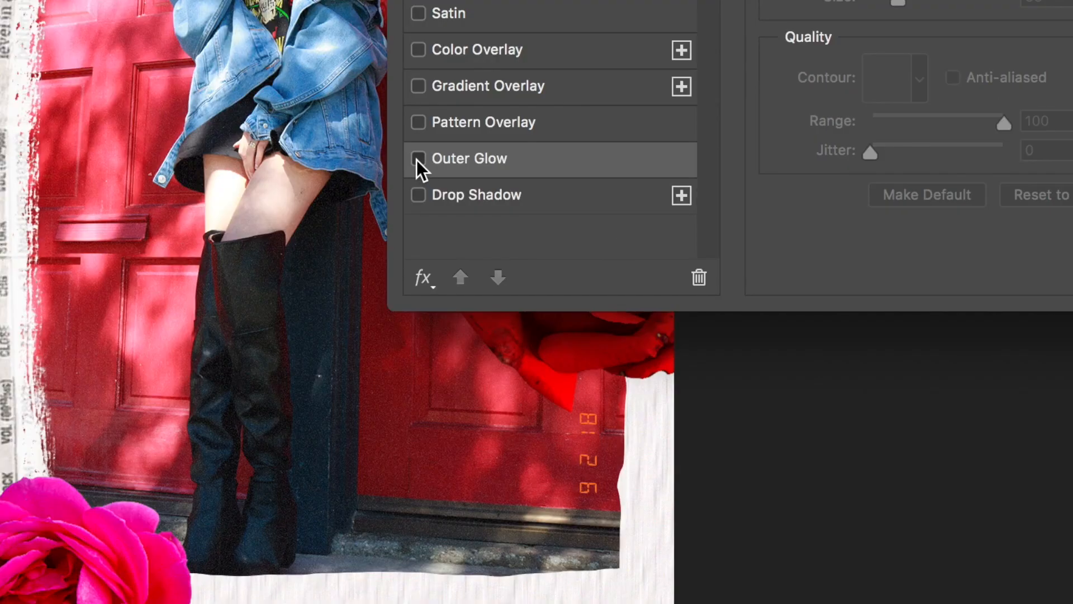
{"action": "left_click", "coordinate": [418, 159]}
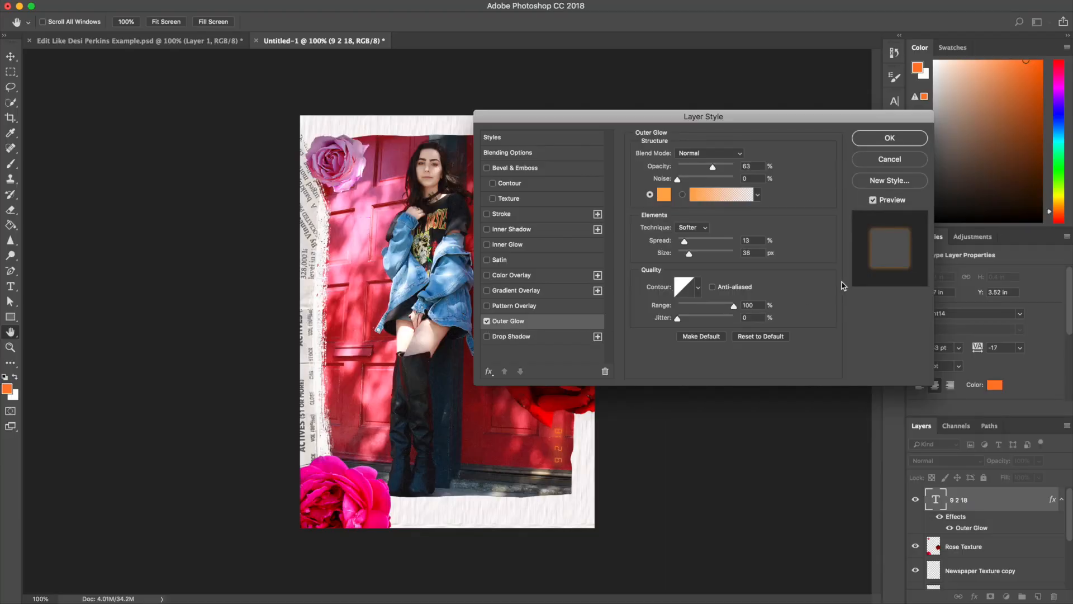
{"action": "mouse_move", "coordinate": [779, 213]}
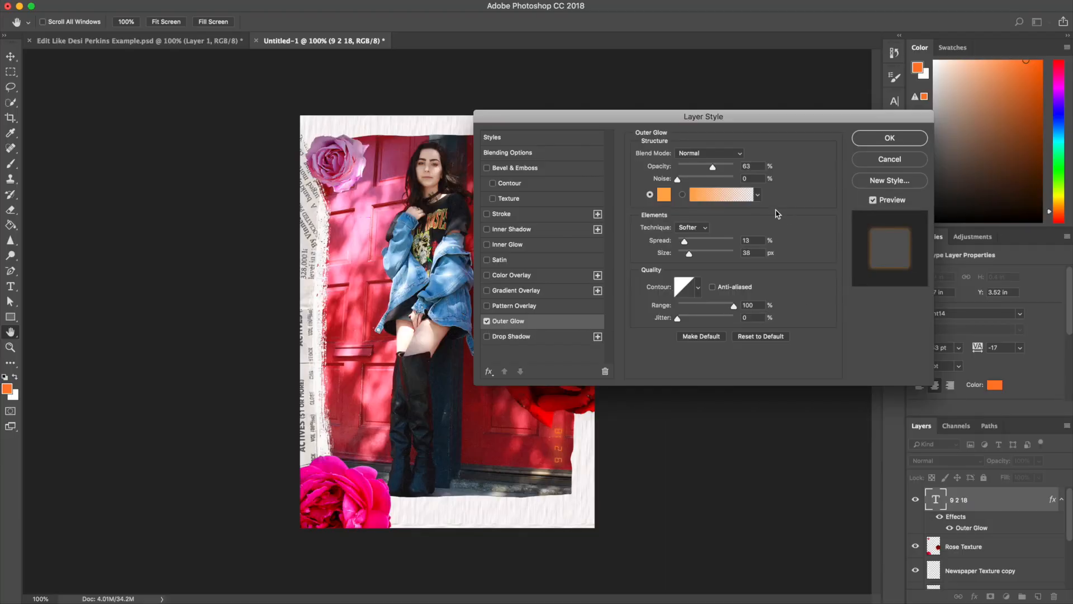
{"action": "left_click", "coordinate": [663, 194]}
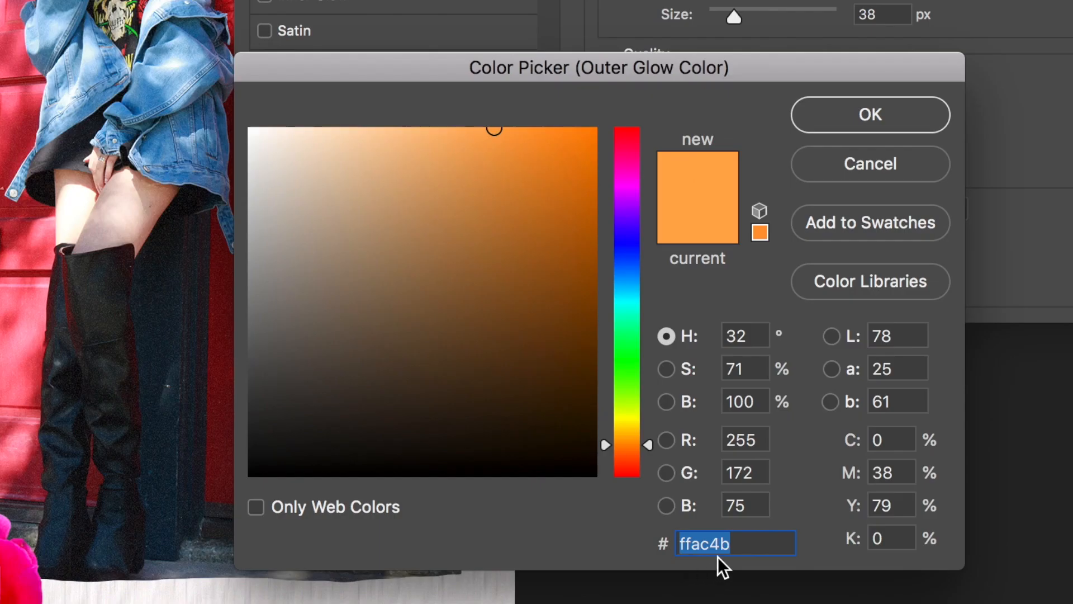
{"action": "mouse_move", "coordinate": [848, 118]}
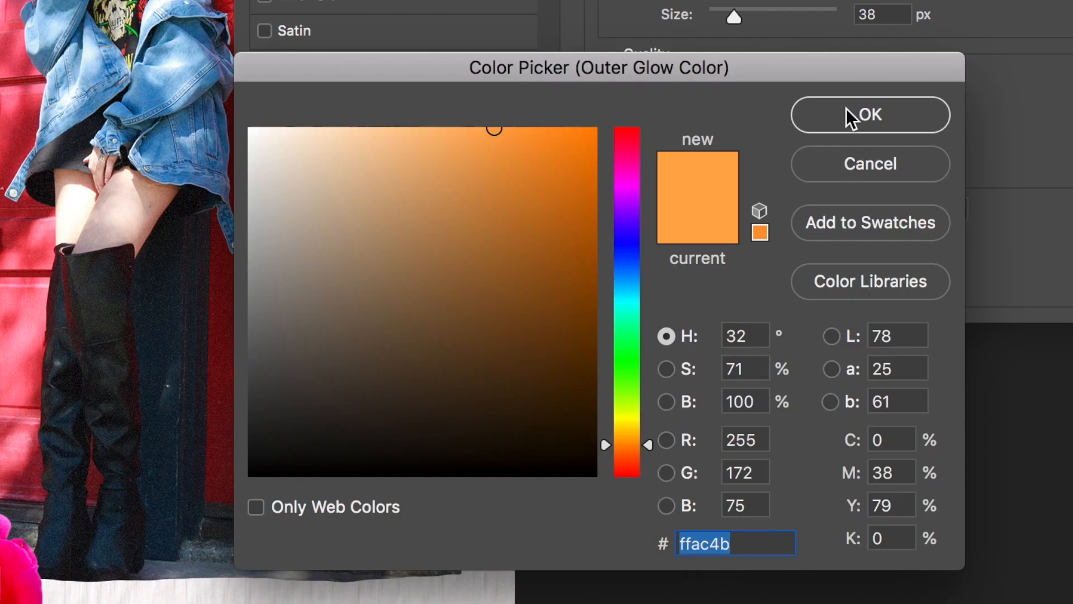
{"action": "left_click", "coordinate": [871, 114]}
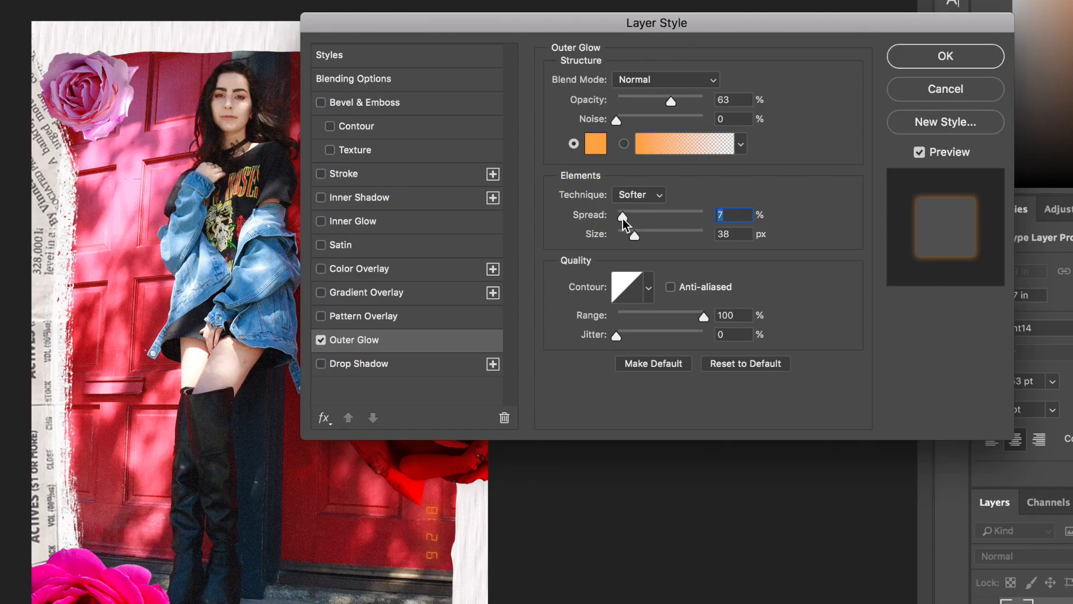
{"action": "mouse_move", "coordinate": [623, 221]}
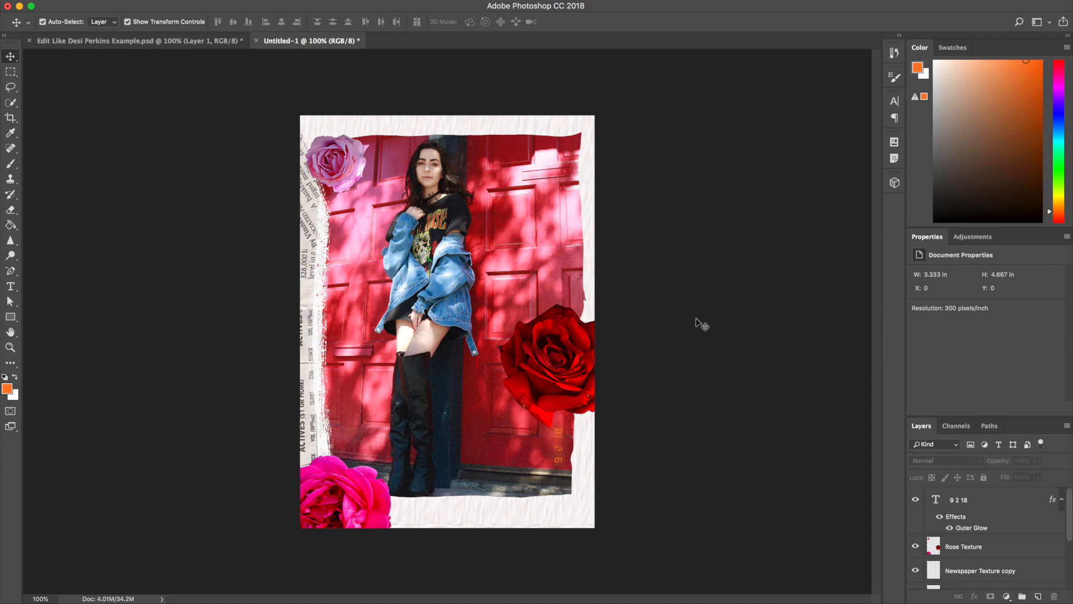
{"action": "mouse_move", "coordinate": [863, 467]}
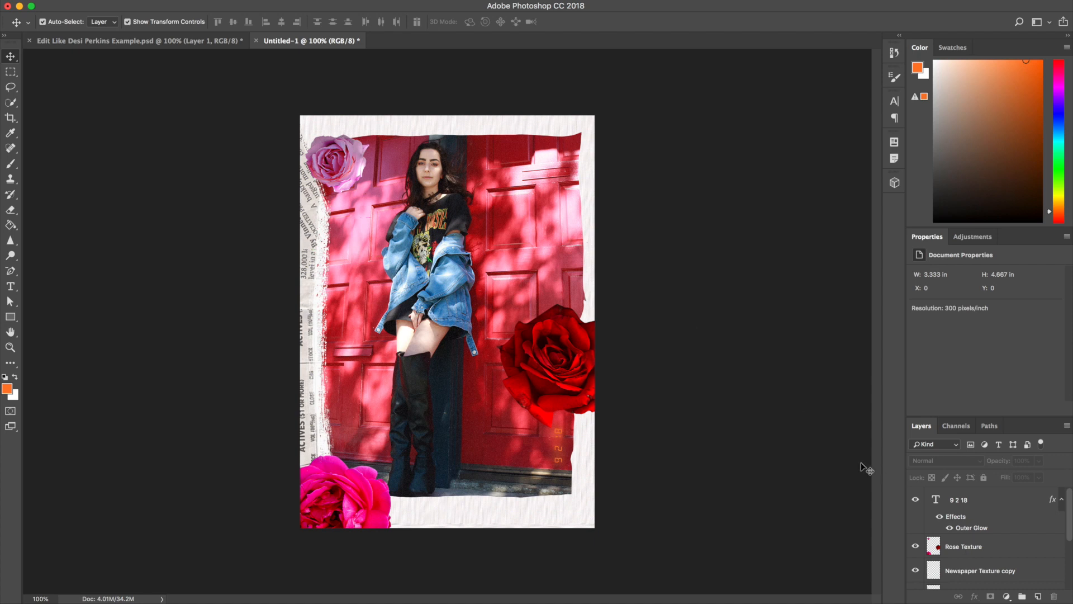
Set the AU_FG_Texture-1 grain layer's opacity to 35%.
{"action": "scroll", "scroll_direction": "down", "scroll_amount": 3}
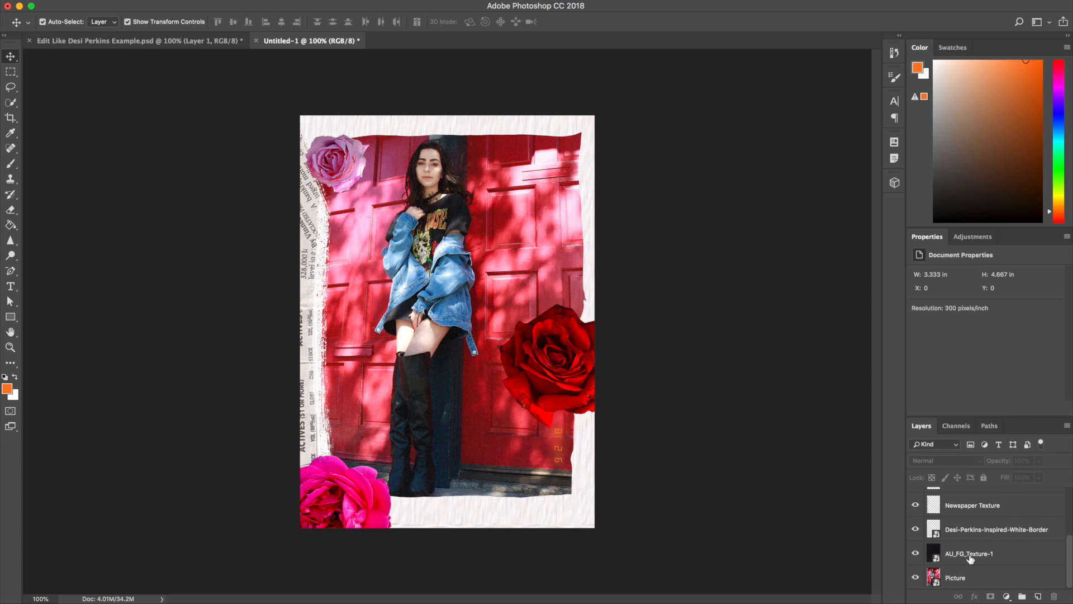
{"action": "left_click", "coordinate": [973, 553]}
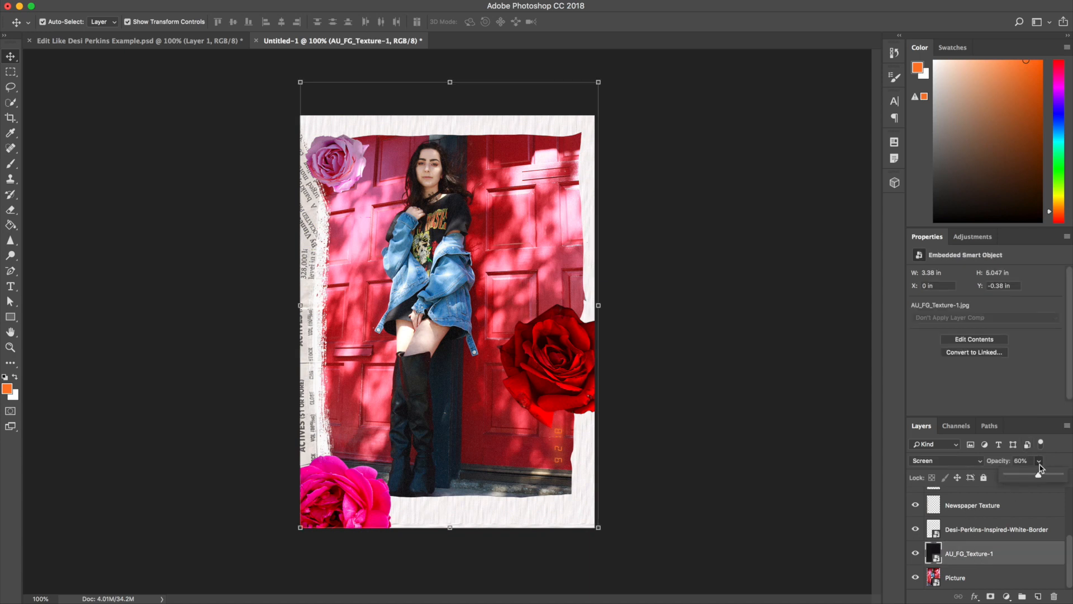
{"action": "left_click_drag", "start_coordinate": [1041, 471], "coordinate": [1007, 477]}
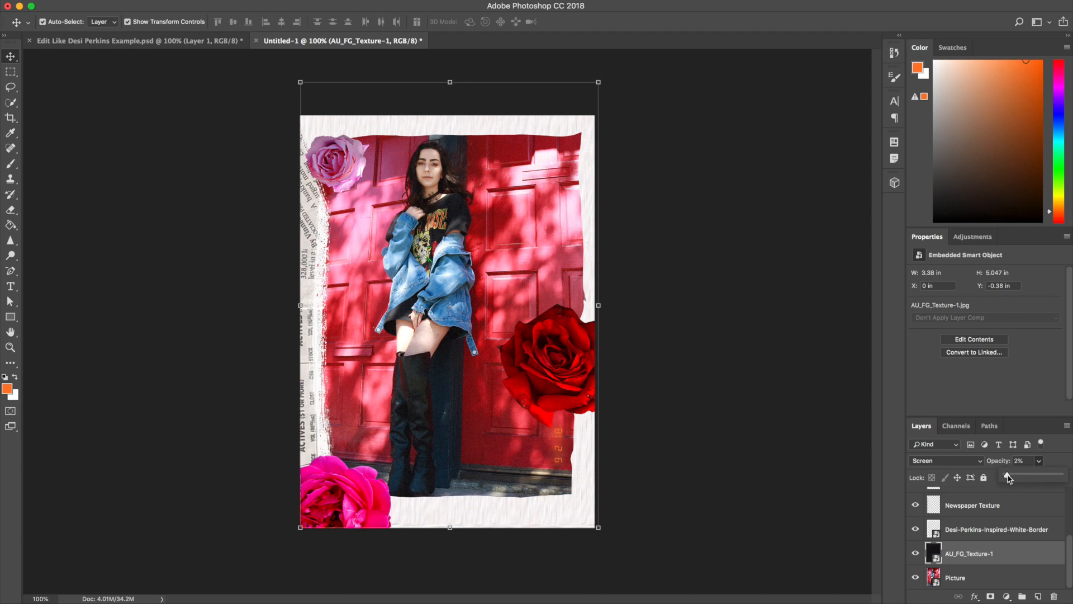
{"action": "left_click_drag", "start_coordinate": [1007, 477], "coordinate": [1025, 477]}
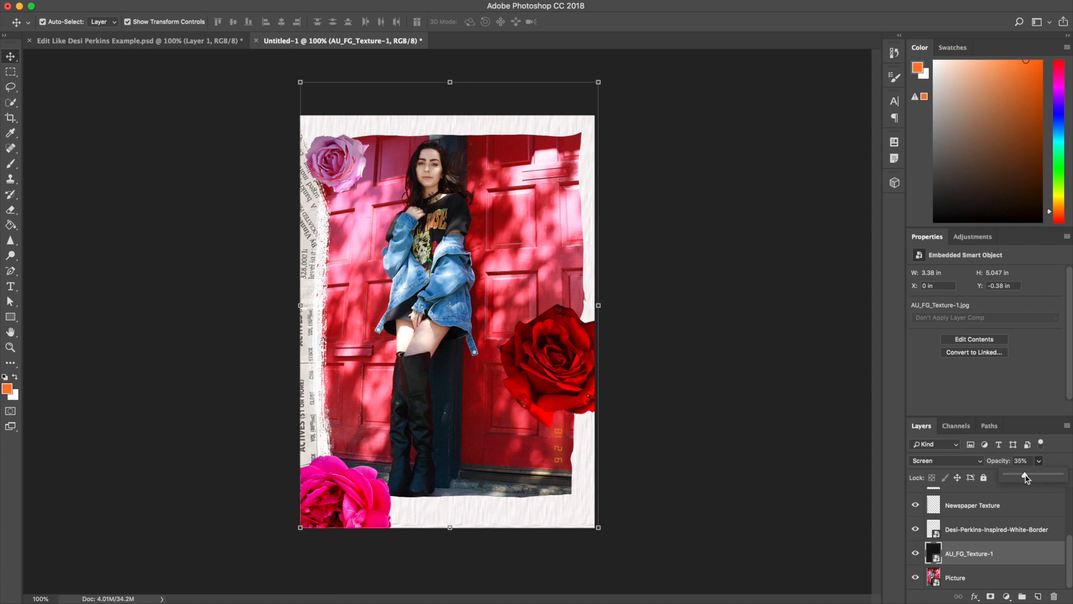
{"action": "left_click_drag", "start_coordinate": [1023, 477], "coordinate": [1030, 477]}
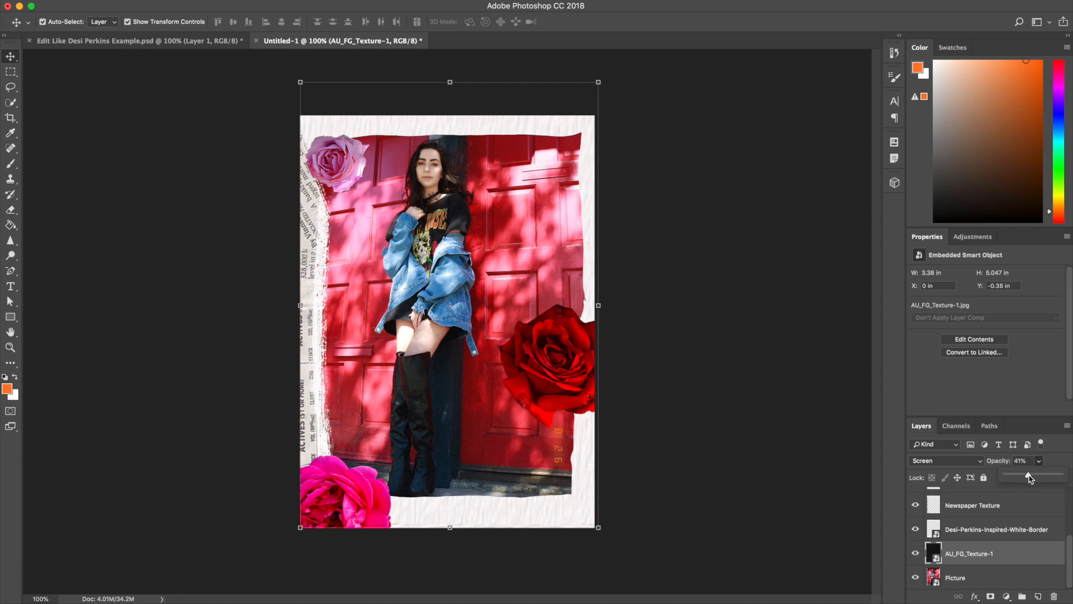
{"action": "left_click_drag", "start_coordinate": [1031, 476], "coordinate": [1025, 476]}
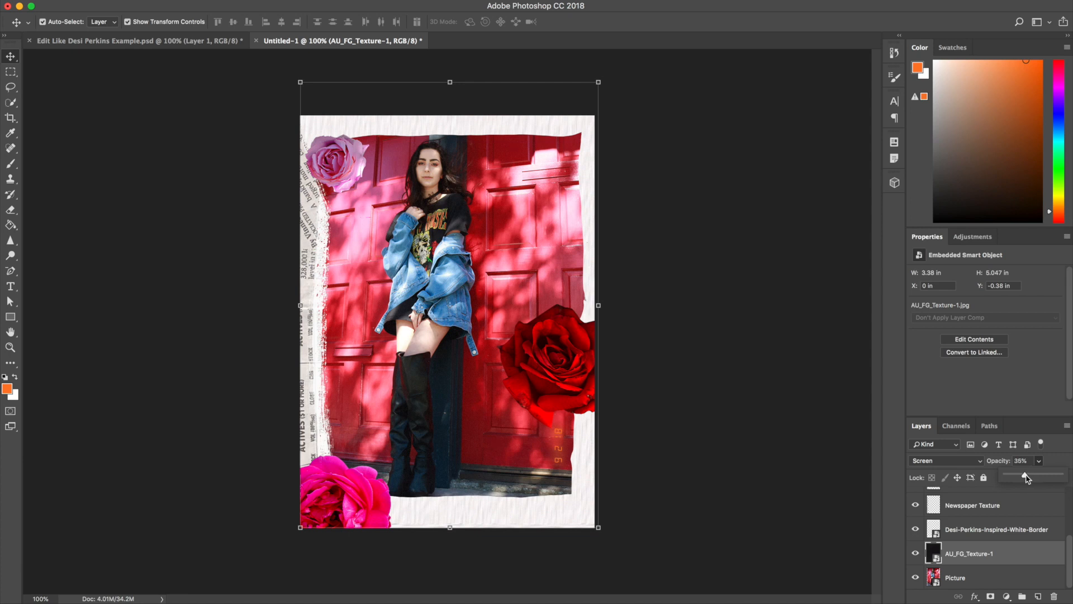